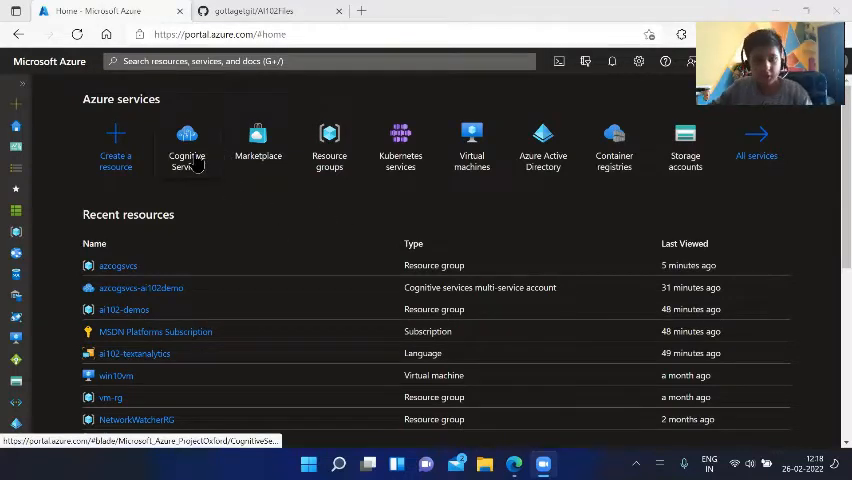
{"action": "mouse_move", "coordinate": [116, 150]}
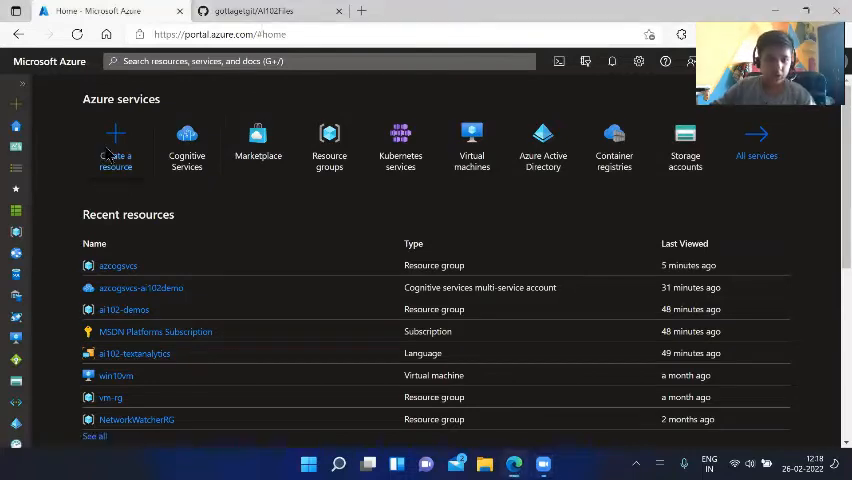
Step: Go from the Azure home page via Create a resource and portal search to the Cognitive Services overview
{"action": "left_click", "coordinate": [116, 150]}
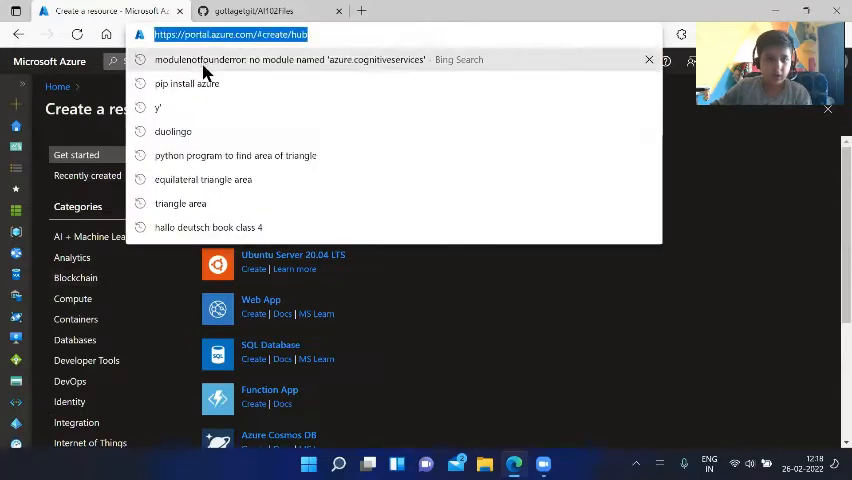
{"action": "left_click", "coordinate": [300, 60]}
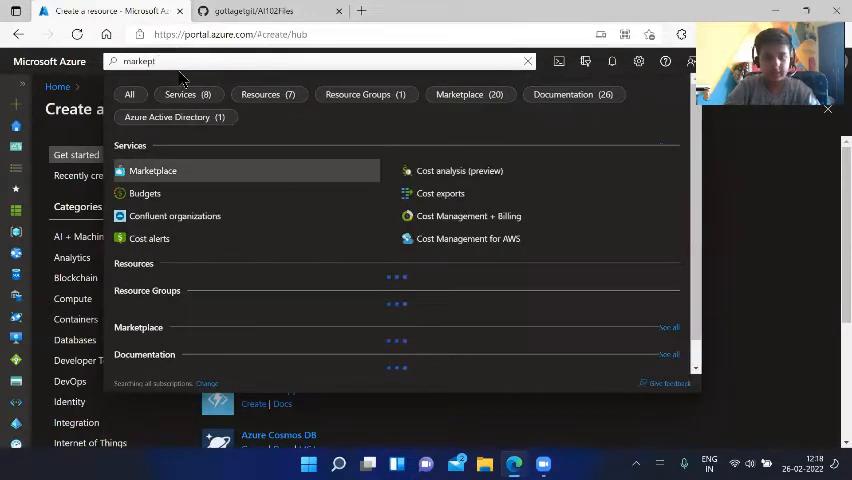
{"action": "left_click", "coordinate": [152, 170]}
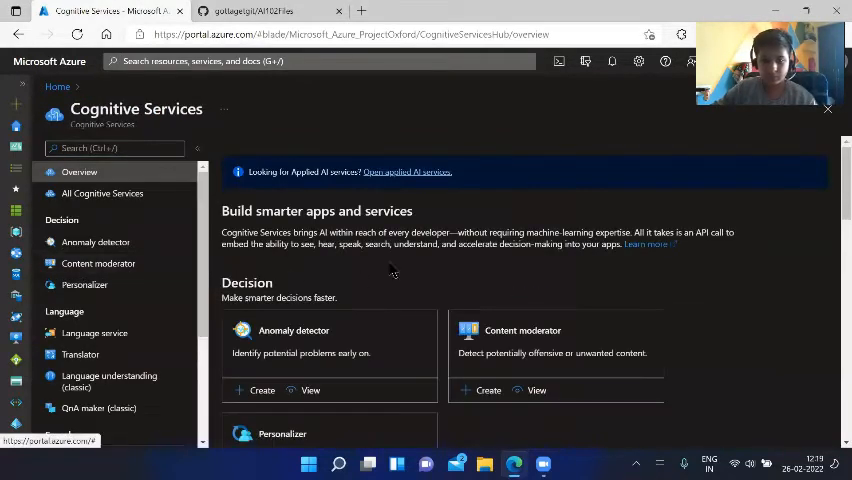
Step: Scroll through the Cognitive Services categories down to the multi-service account and return to Create a resource
{"action": "scroll", "scroll_direction": "down", "scroll_amount": 3}
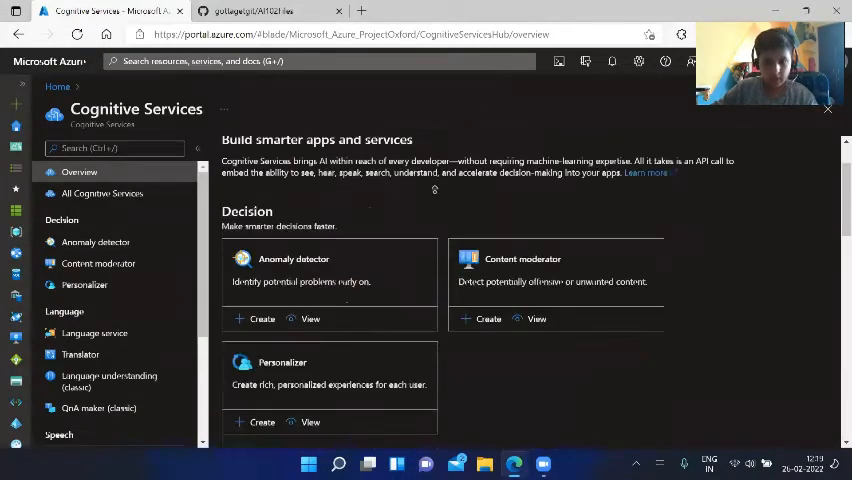
{"action": "scroll", "scroll_direction": "down", "scroll_amount": 3}
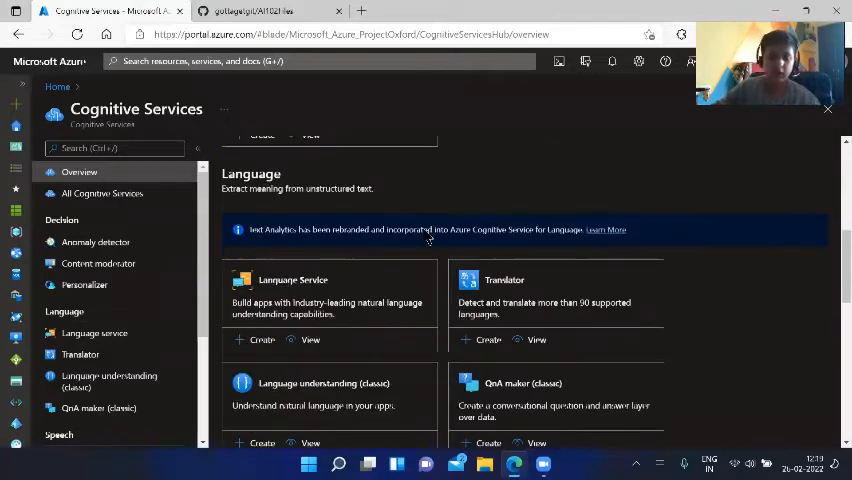
{"action": "scroll", "scroll_direction": "down", "scroll_amount": 3}
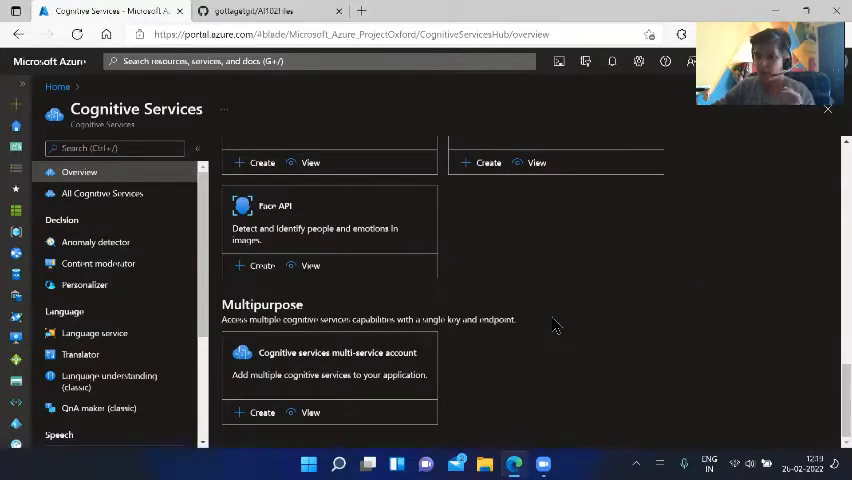
{"action": "scroll", "scroll_direction": "down", "scroll_amount": 3}
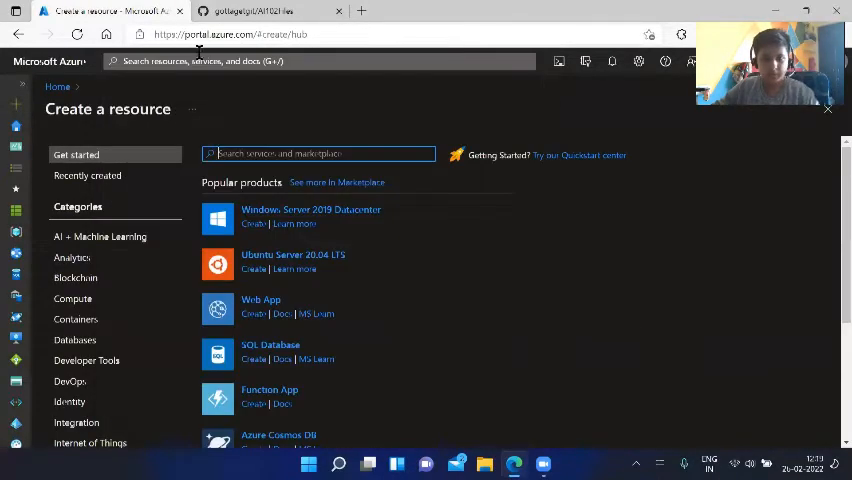
Step: Search the full Marketplace for 'Cognitive Services' and start creating a Cognitive Services resource
{"action": "left_click", "coordinate": [336, 182]}
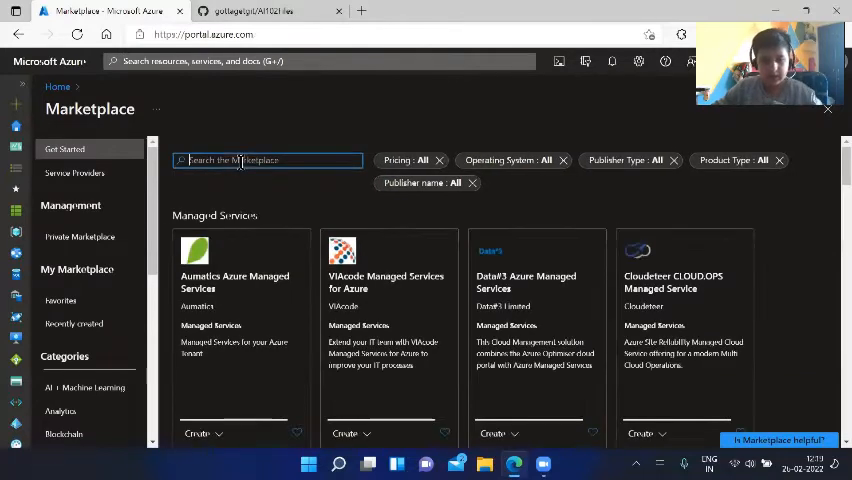
{"action": "type", "text": "Cognit"}
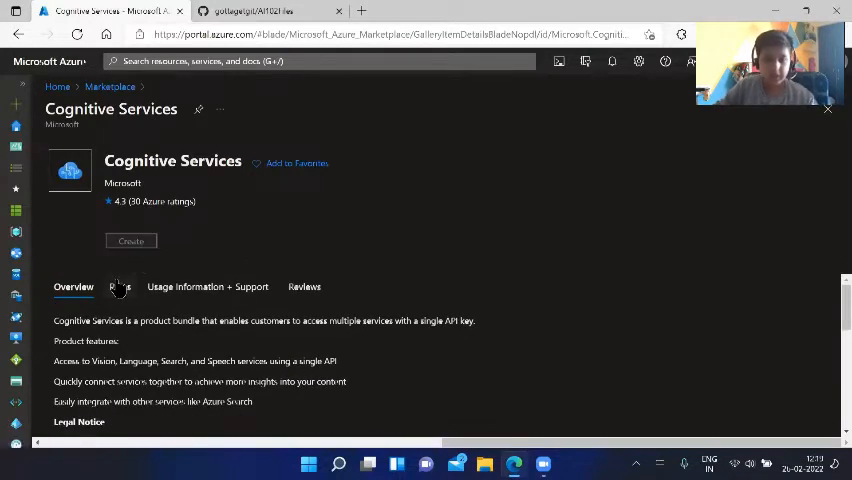
{"action": "left_click", "coordinate": [130, 240]}
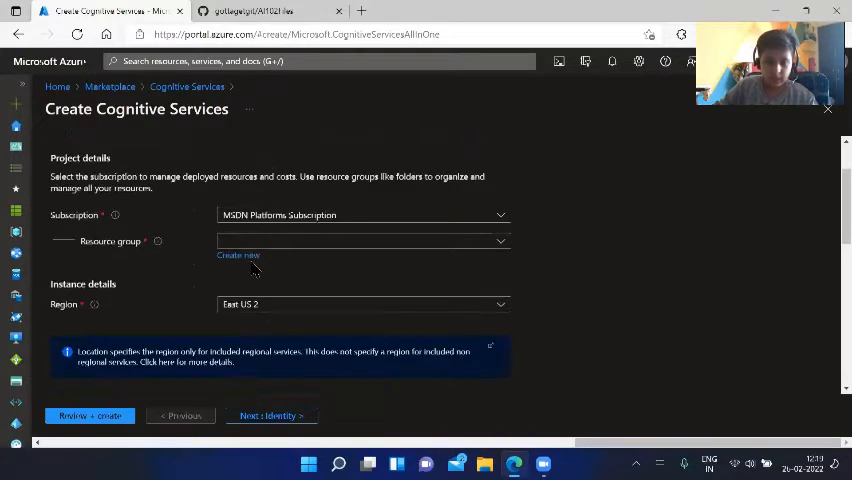
Step: Create a new resource group named 'a2zcog' for the Cognitive Services resource
{"action": "left_click", "coordinate": [238, 256]}
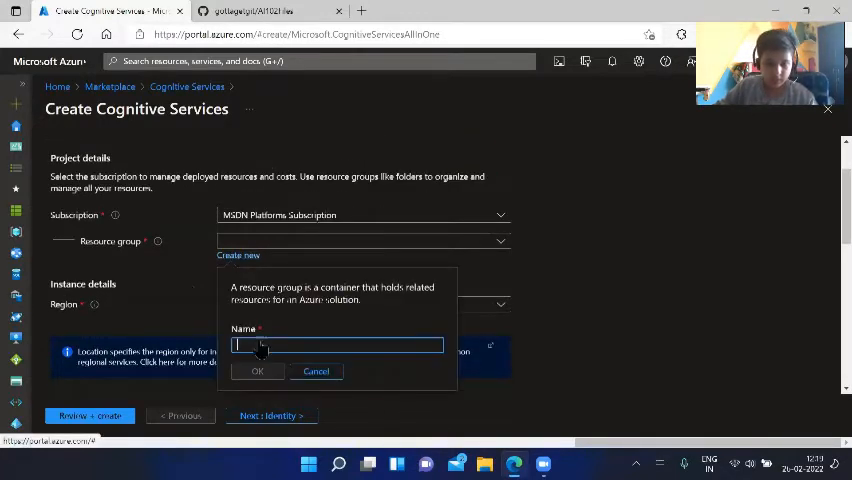
{"action": "type", "text": "a2"}
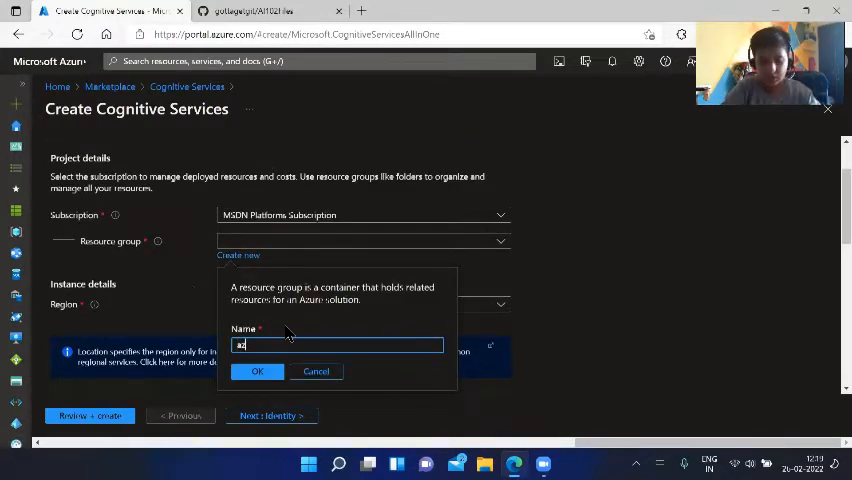
{"action": "type", "text": "zcogsvcs-ai102-demo"}
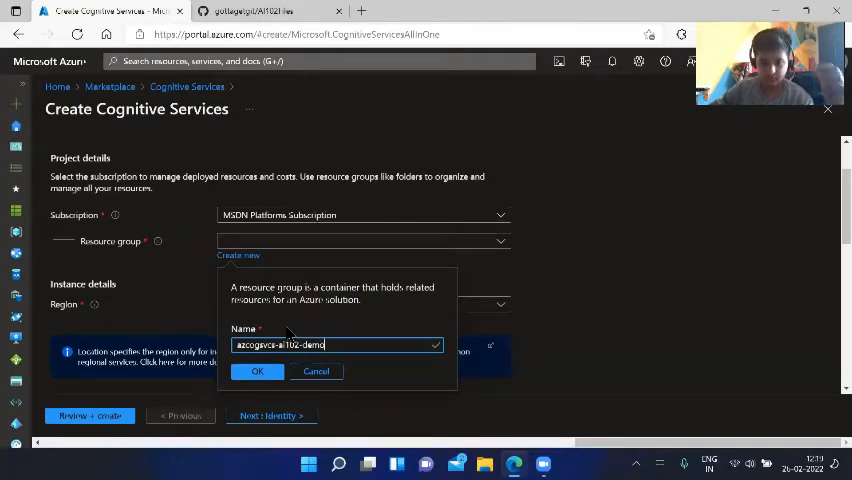
{"action": "left_click", "coordinate": [256, 372]}
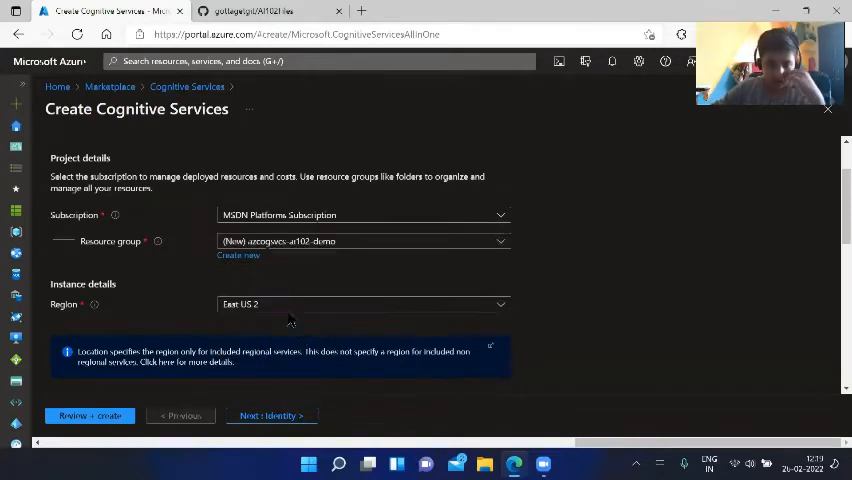
Step: Set the resource's region to Central India
{"action": "left_click", "coordinate": [364, 304]}
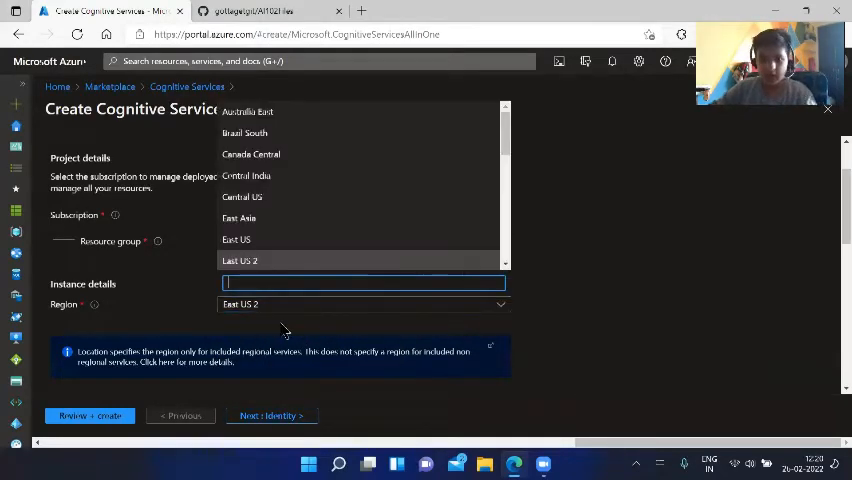
{"action": "type", "text": "central"}
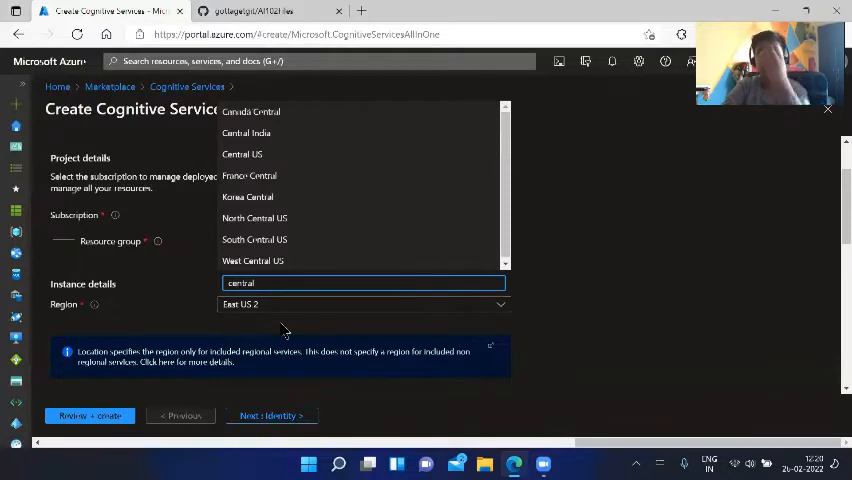
{"action": "mouse_move", "coordinate": [280, 154]}
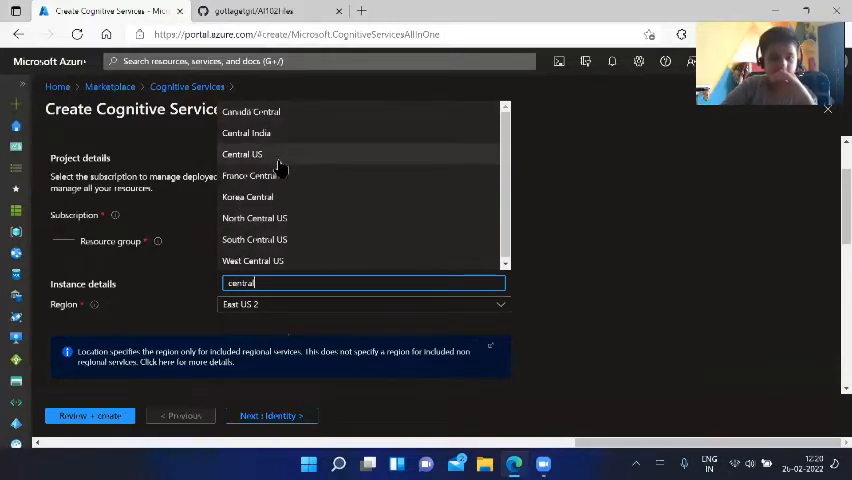
{"action": "left_click", "coordinate": [246, 132]}
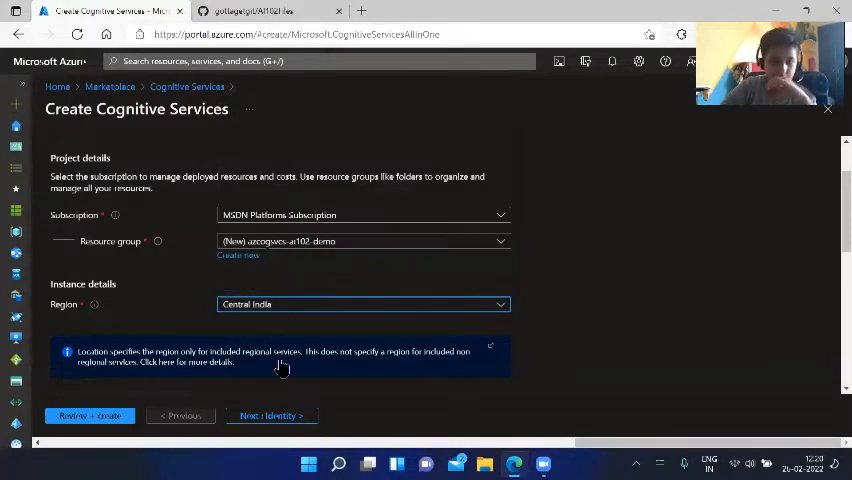
Step: Name the resource 'azcog102' and choose the Standard S0 pricing tier
{"action": "scroll", "scroll_direction": "down", "scroll_amount": 3}
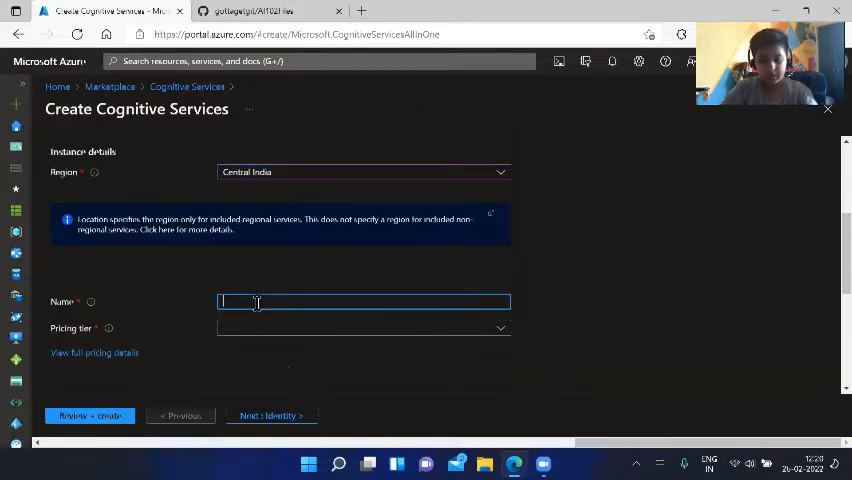
{"action": "type", "text": "azcogwi-ai"}
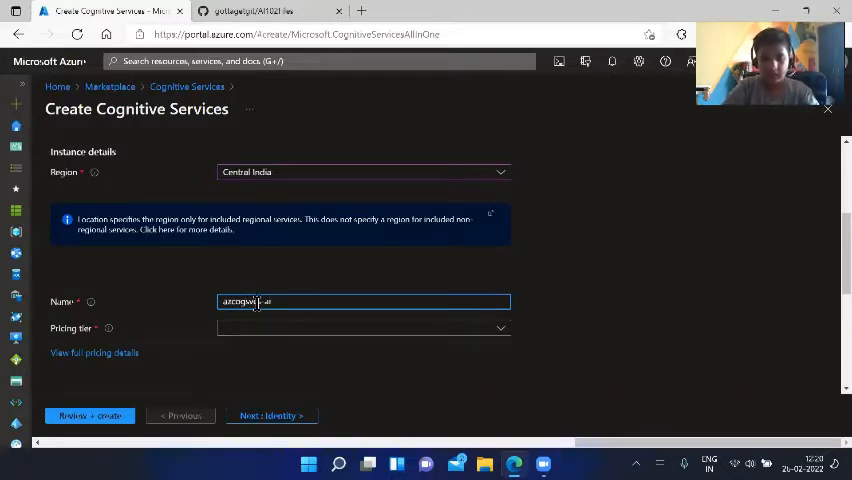
{"action": "type", "text": "102-demo"}
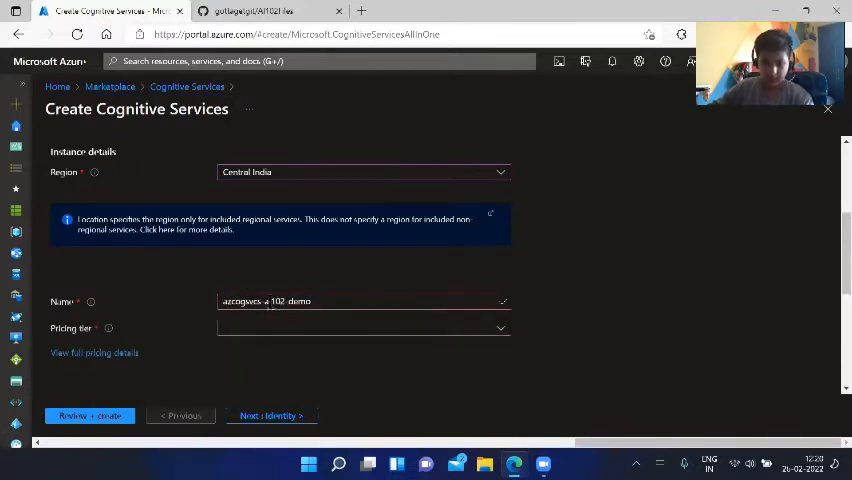
{"action": "left_click", "coordinate": [364, 328]}
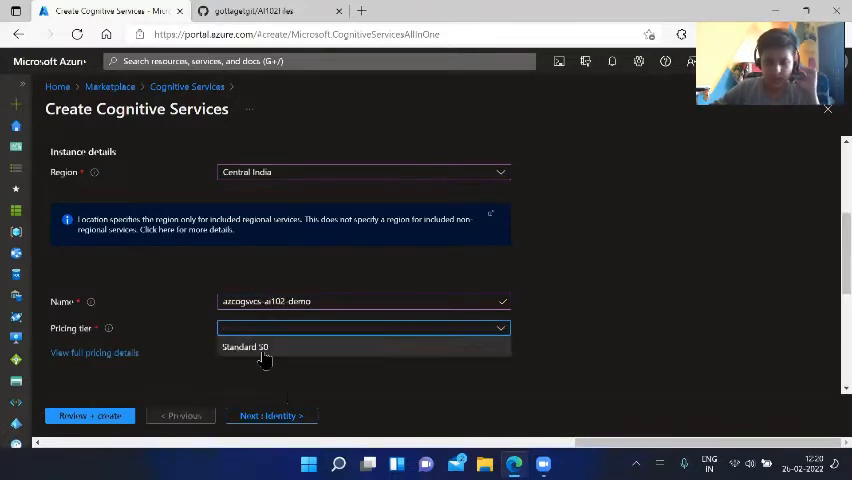
{"action": "left_click", "coordinate": [244, 348]}
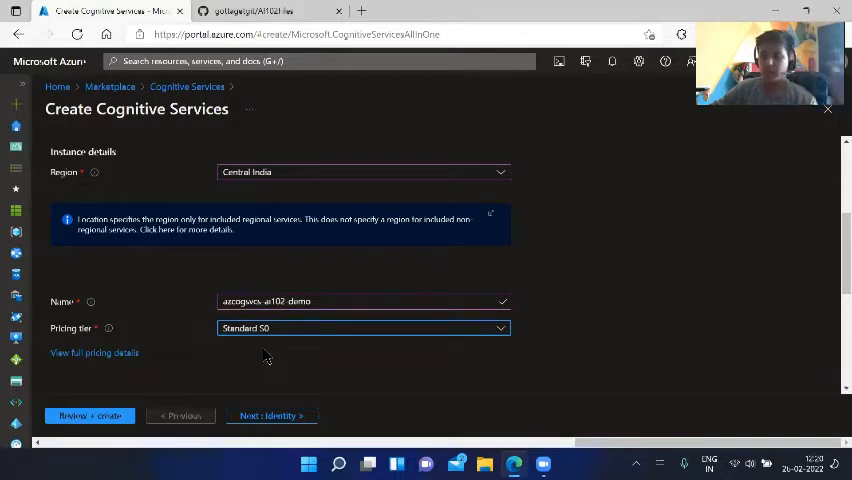
{"action": "mouse_move", "coordinate": [276, 378]}
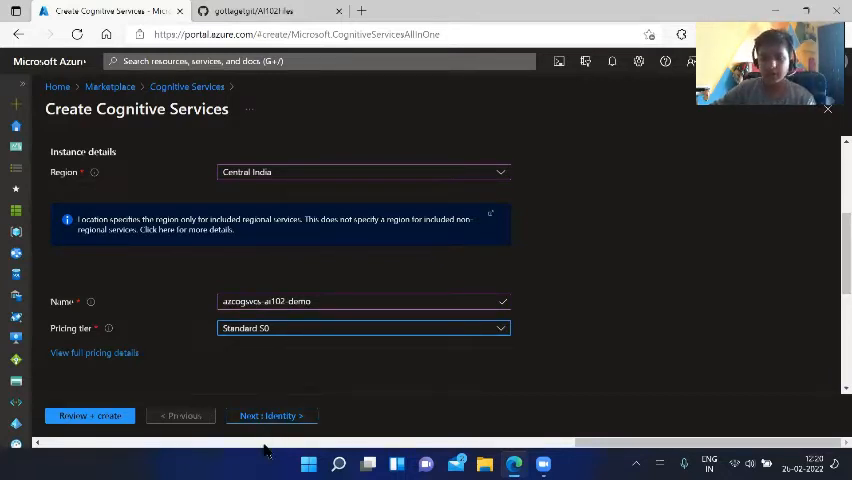
Step: Step through Identity and Tags and attempt Review + create, which fails validation
{"action": "left_click", "coordinate": [270, 416]}
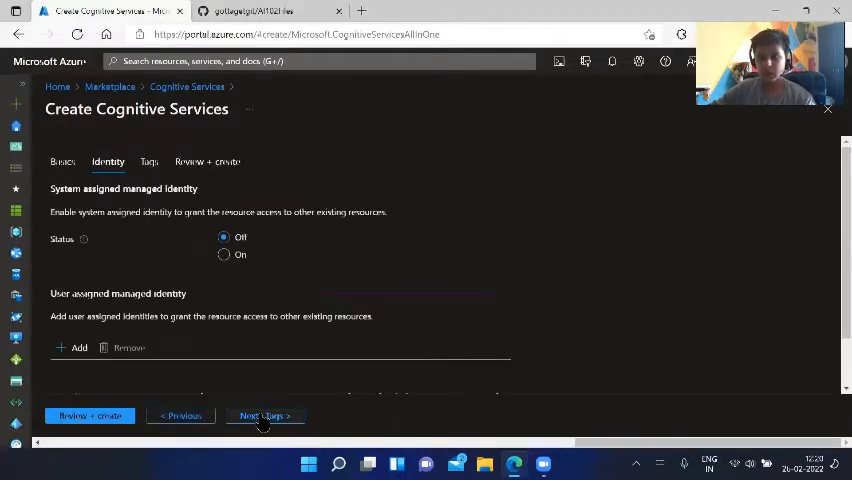
{"action": "scroll", "scroll_direction": "down", "scroll_amount": 3}
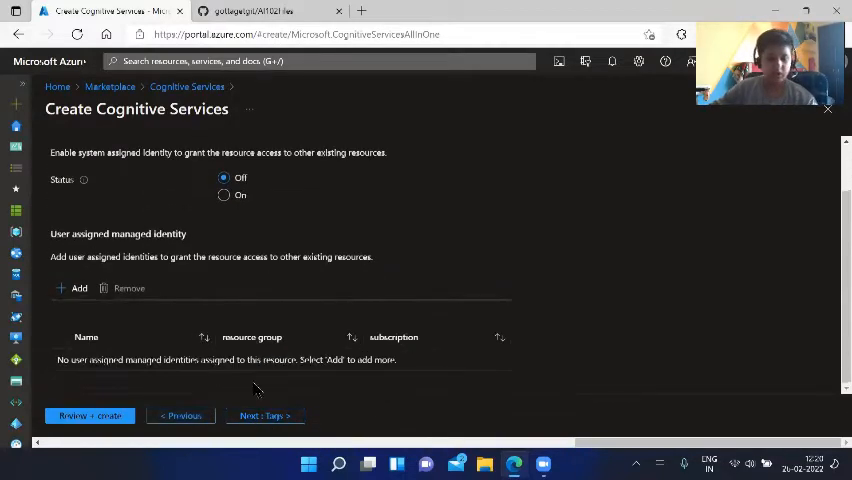
{"action": "left_click", "coordinate": [264, 416]}
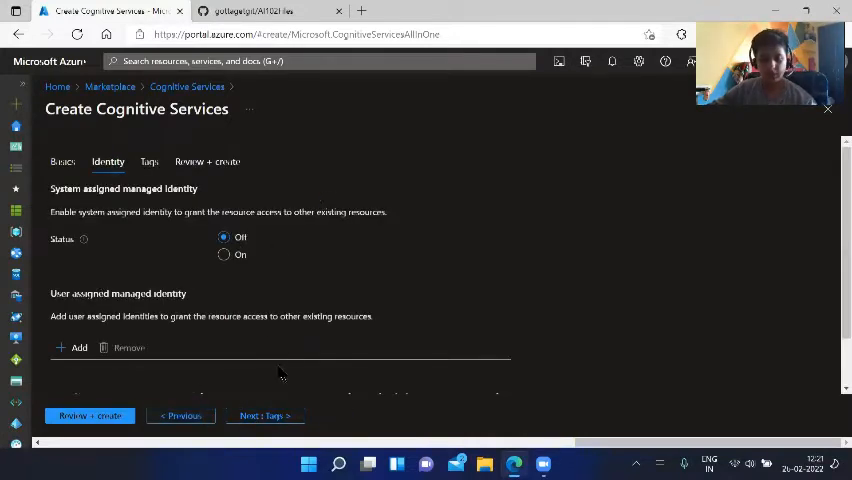
{"action": "left_click", "coordinate": [264, 416]}
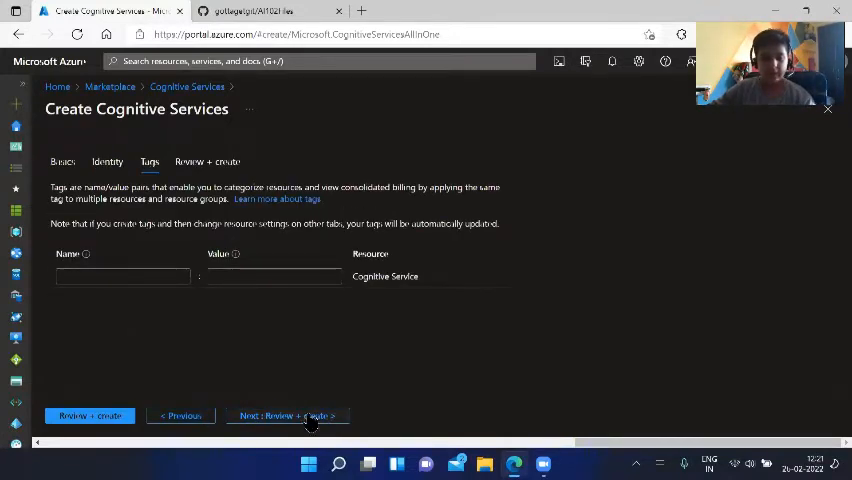
{"action": "left_click", "coordinate": [288, 416]}
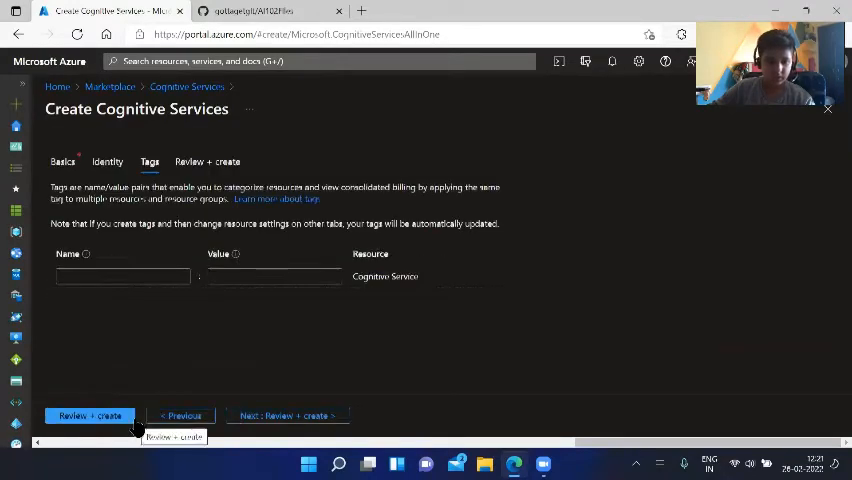
{"action": "left_click", "coordinate": [180, 416]}
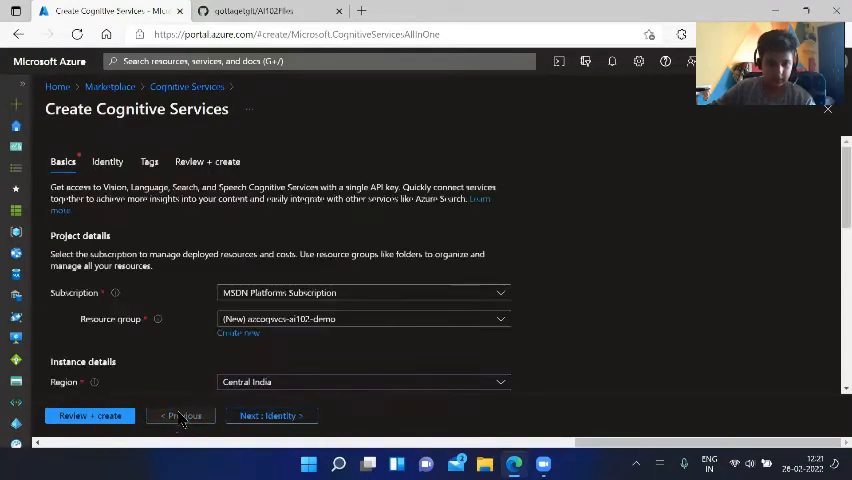
Step: Acknowledge the Responsible AI terms and advance again to Review + create so validation passes
{"action": "scroll", "scroll_direction": "down", "scroll_amount": 3}
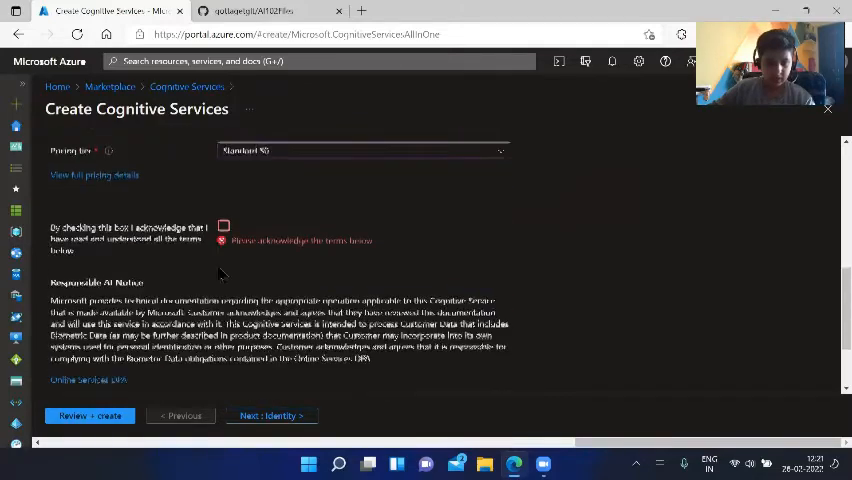
{"action": "left_click", "coordinate": [224, 226]}
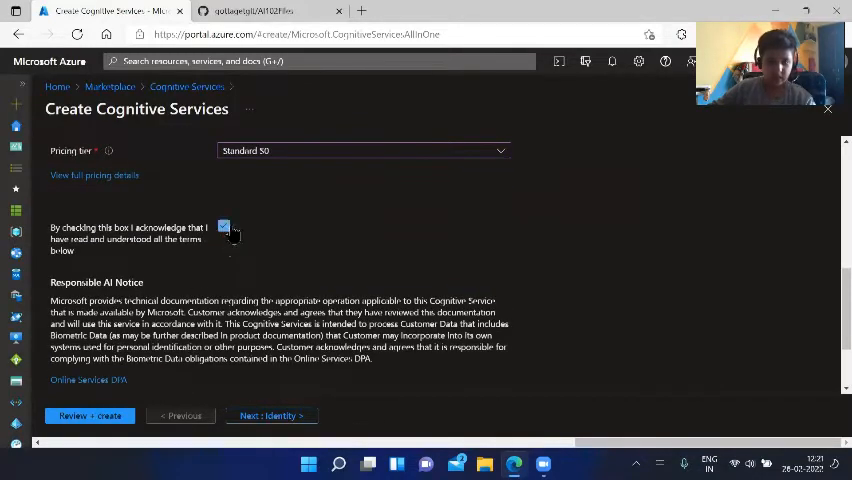
{"action": "left_click", "coordinate": [272, 416]}
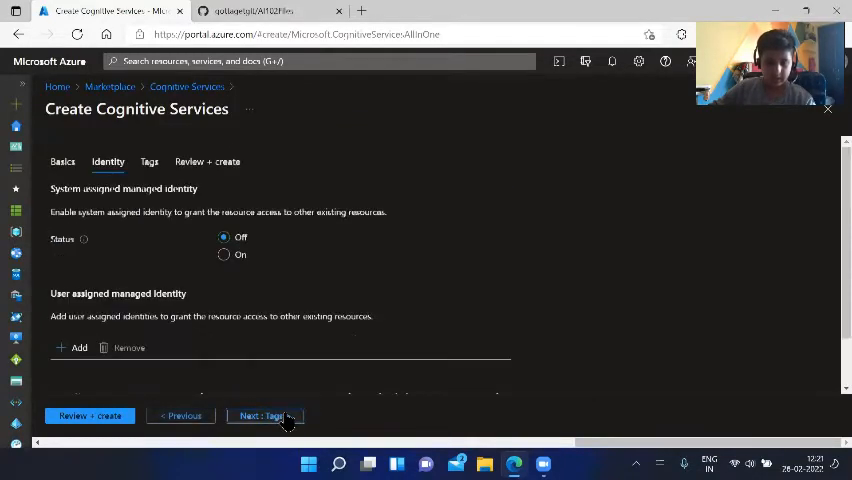
{"action": "left_click", "coordinate": [264, 416]}
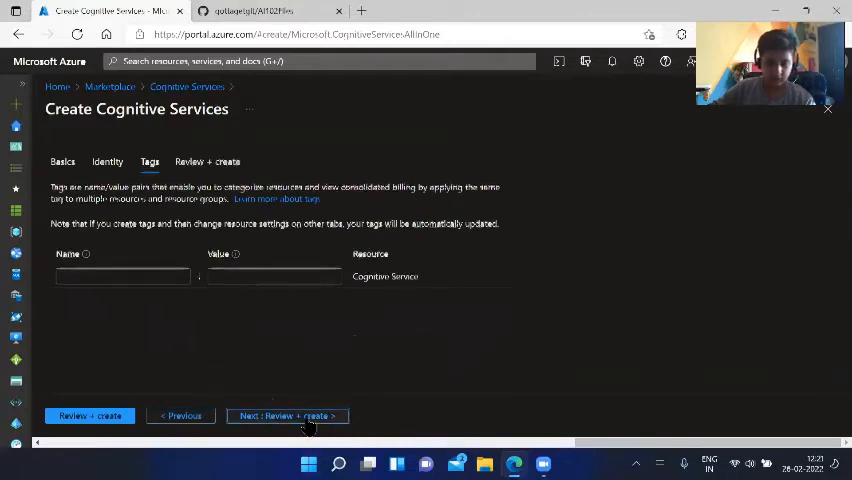
{"action": "left_click", "coordinate": [288, 416]}
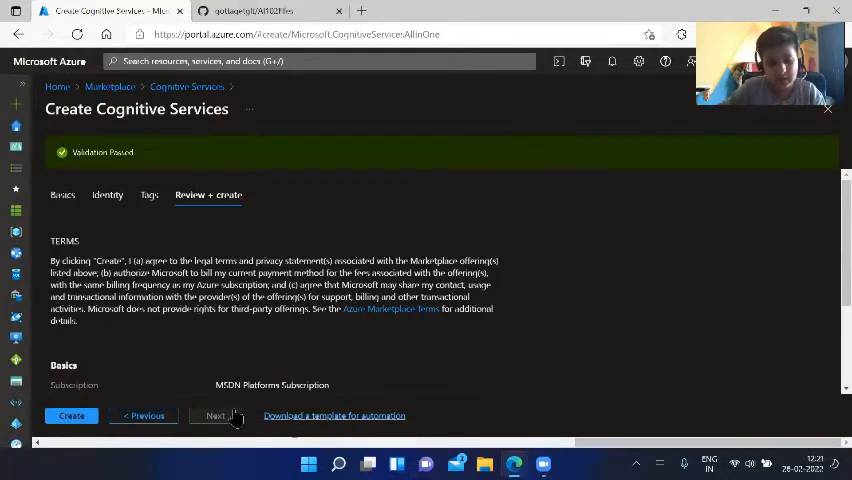
Step: Create the Cognitive Services resource and wait for its deployment to complete
{"action": "left_click", "coordinate": [72, 416]}
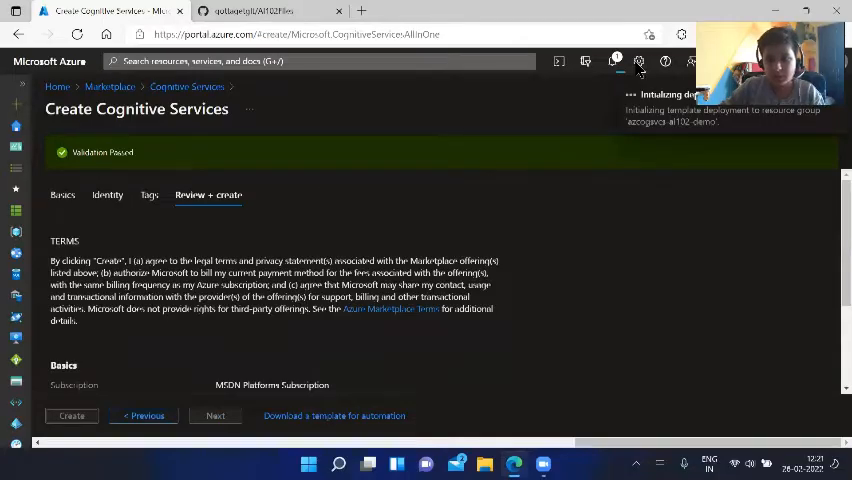
{"action": "left_click", "coordinate": [72, 416]}
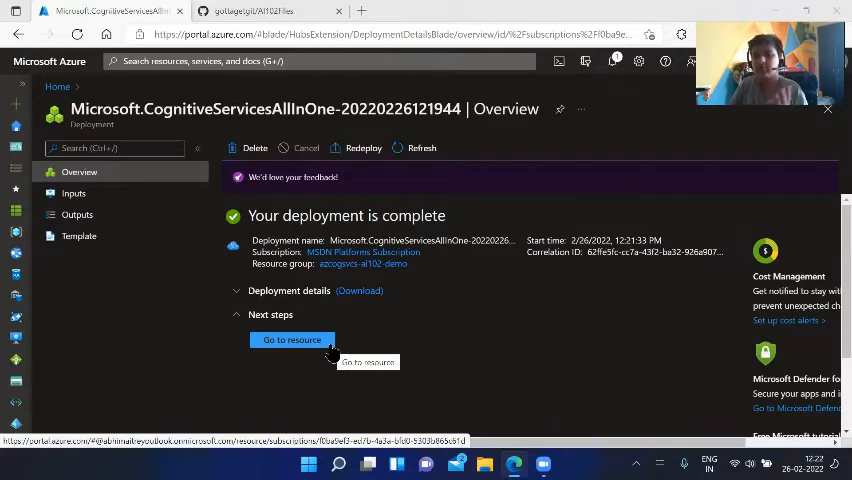
{"action": "mouse_move", "coordinate": [320, 356]}
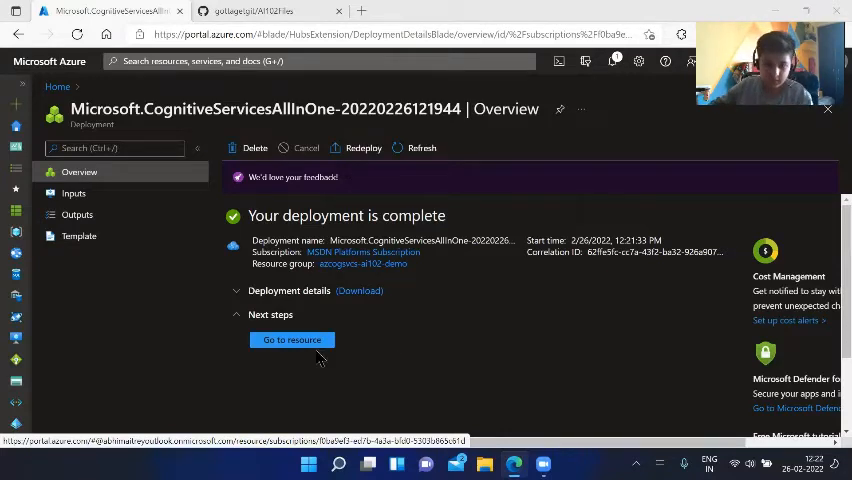
Step: Go to the newly deployed azcogsvcs-ai102-demo resource and view its overview and endpoint
{"action": "left_click", "coordinate": [292, 340]}
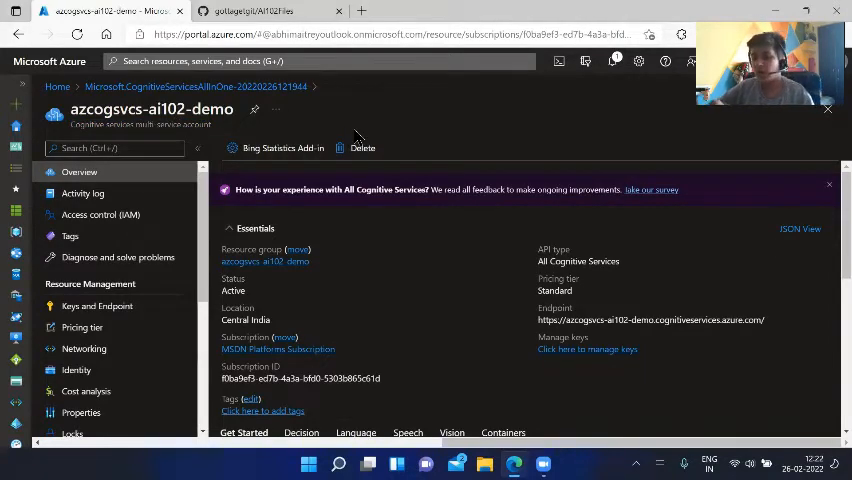
{"action": "mouse_move", "coordinate": [362, 148]}
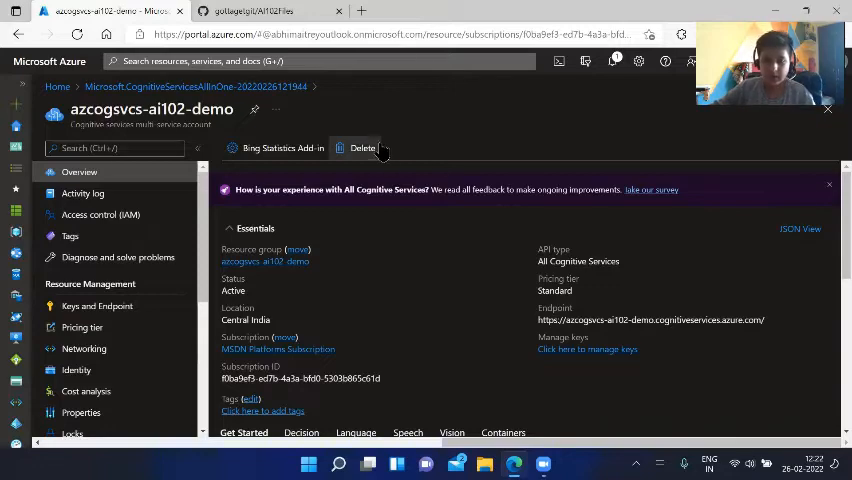
{"action": "scroll", "scroll_direction": "down", "scroll_amount": 3}
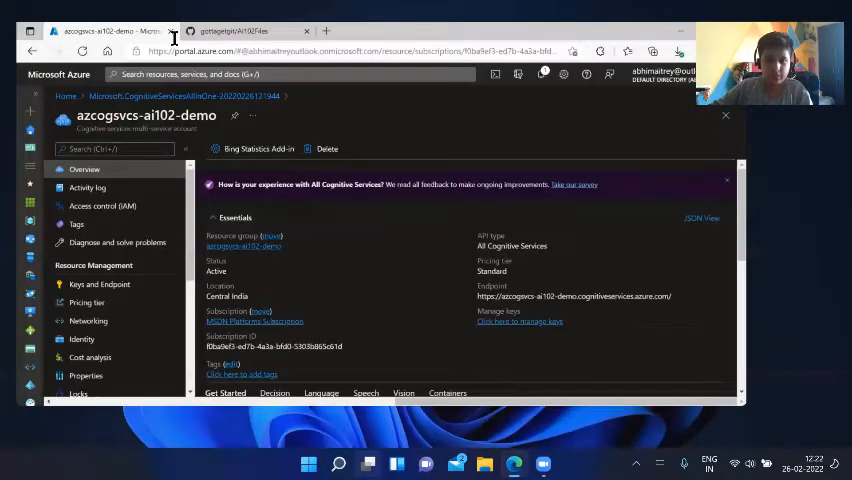
Step: Switch to the AI102Files GitHub repository and browse into Computer_Vision / Analyze_images_using_Computer_Vision_API
{"action": "left_click", "coordinate": [240, 32]}
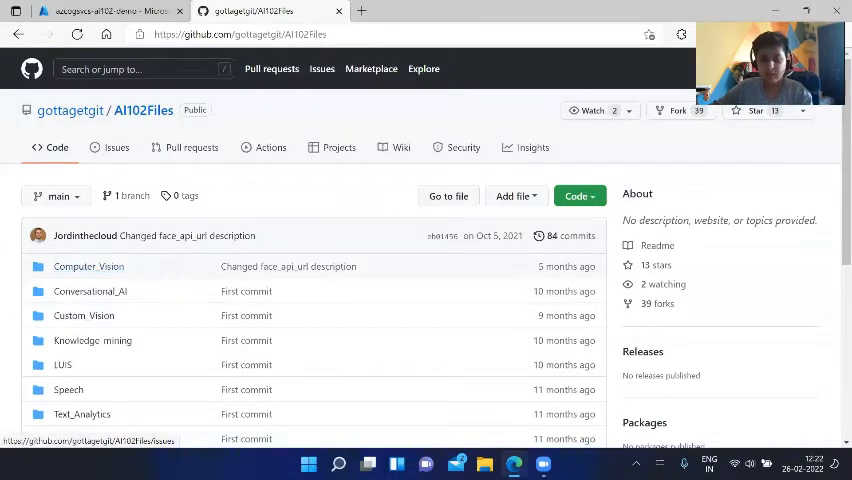
{"action": "left_click", "coordinate": [240, 34]}
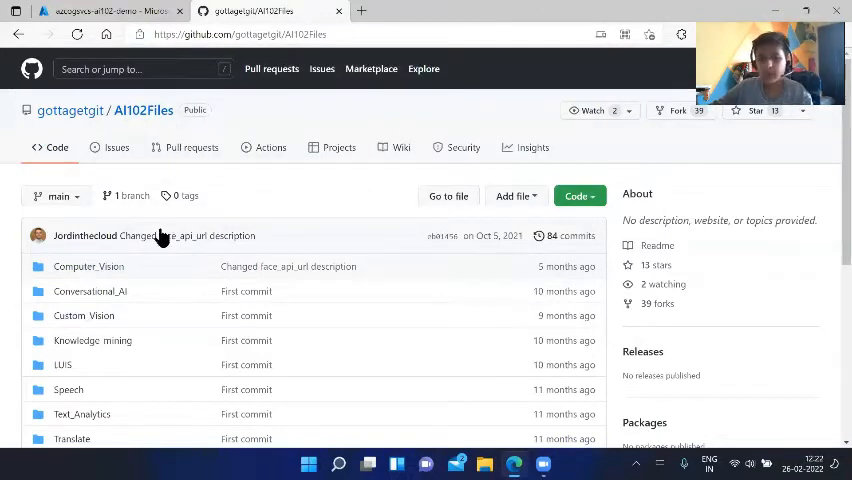
{"action": "left_click", "coordinate": [88, 266]}
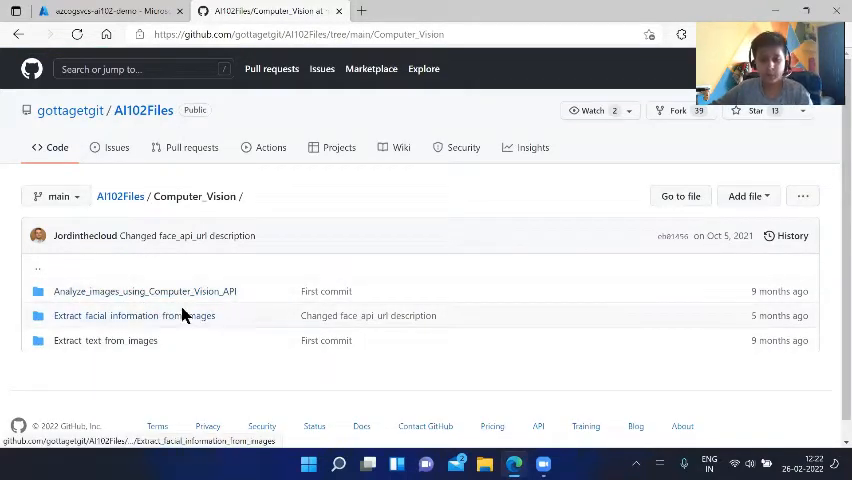
{"action": "left_click", "coordinate": [144, 292]}
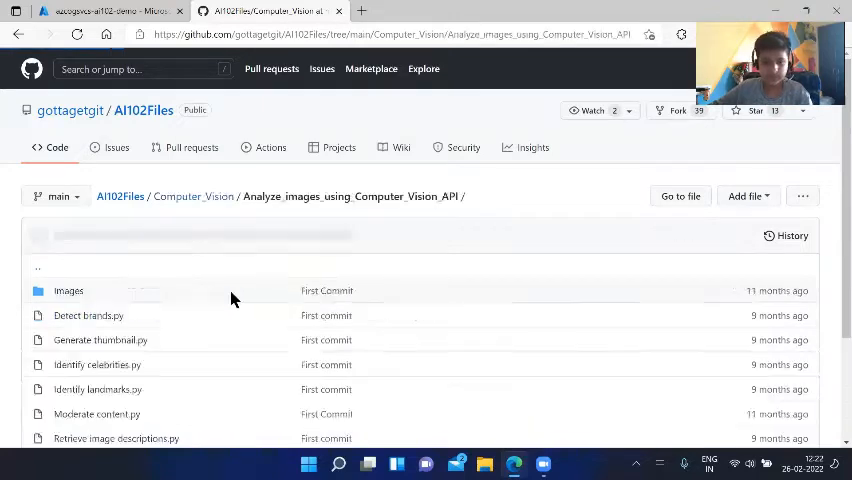
{"action": "scroll", "scroll_direction": "down", "scroll_amount": 3}
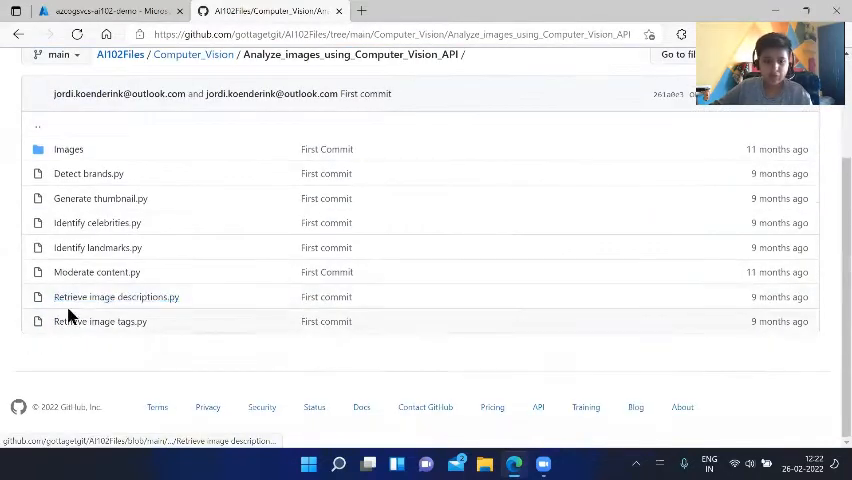
{"action": "mouse_move", "coordinate": [116, 296]}
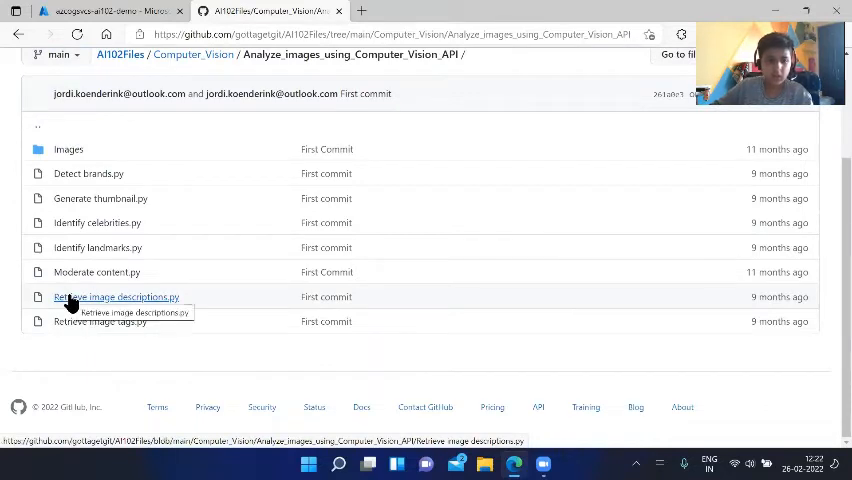
Step: Review Retrieve image descriptions.py, pick out its '<enter your key here>' placeholder, and return to the Azure resource tab
{"action": "left_click", "coordinate": [116, 296]}
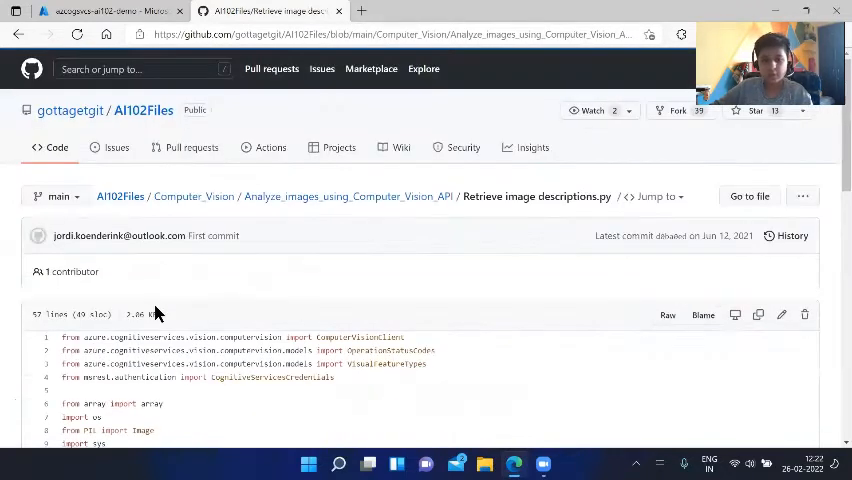
{"action": "scroll", "scroll_direction": "down", "scroll_amount": 3}
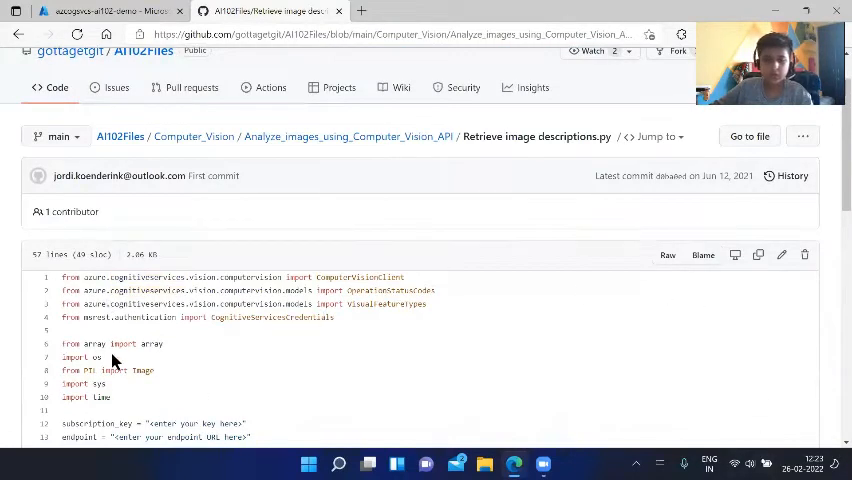
{"action": "scroll", "scroll_direction": "down", "scroll_amount": 3}
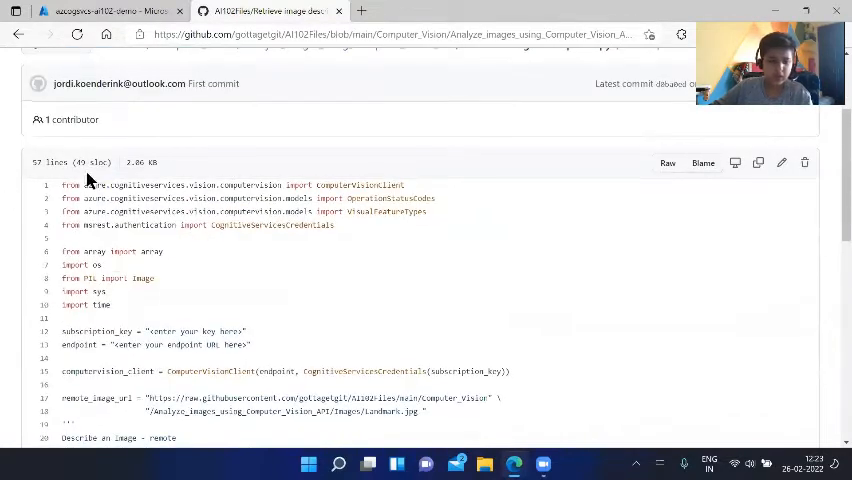
{"action": "mouse_move", "coordinate": [248, 196]}
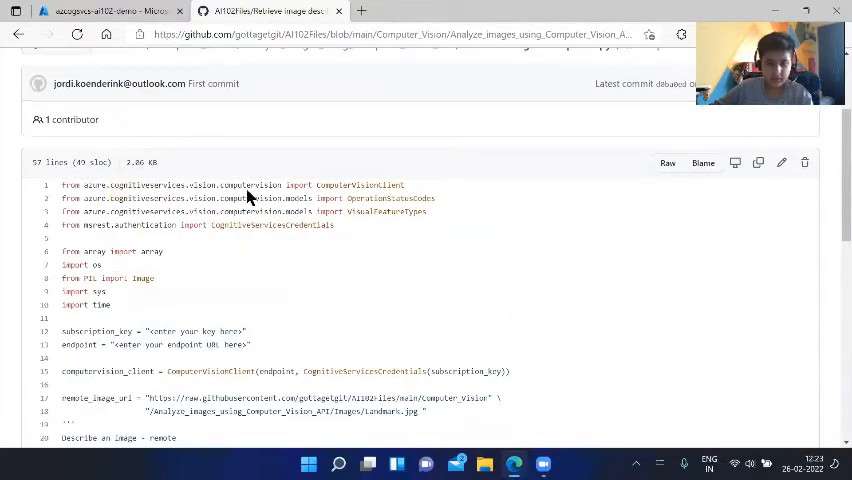
{"action": "mouse_move", "coordinate": [110, 372]}
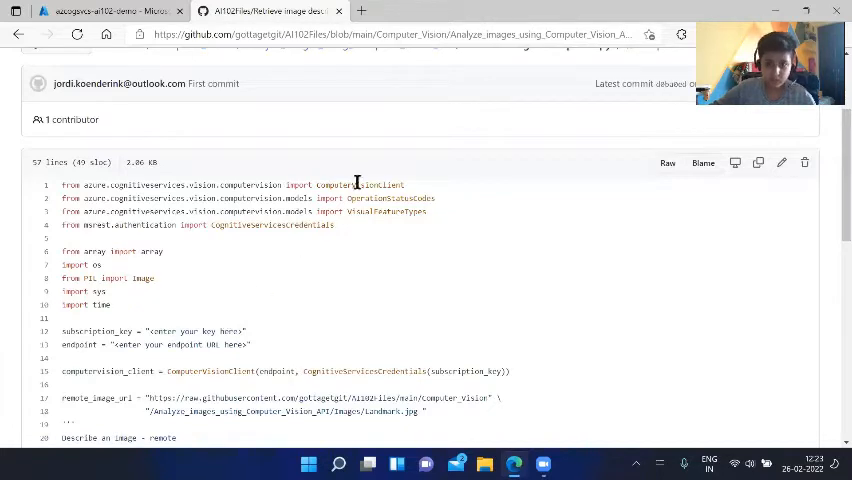
{"action": "double_click", "coordinate": [360, 184]}
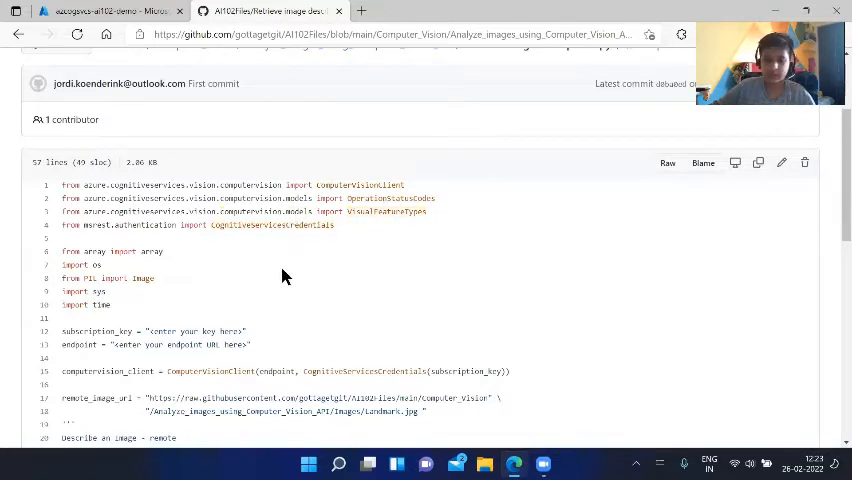
{"action": "scroll", "scroll_direction": "down", "scroll_amount": 3}
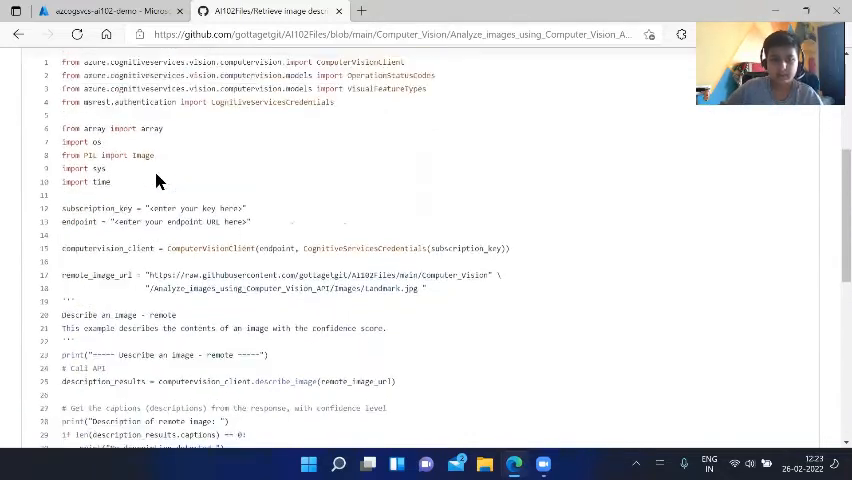
{"action": "double_click", "coordinate": [192, 212]}
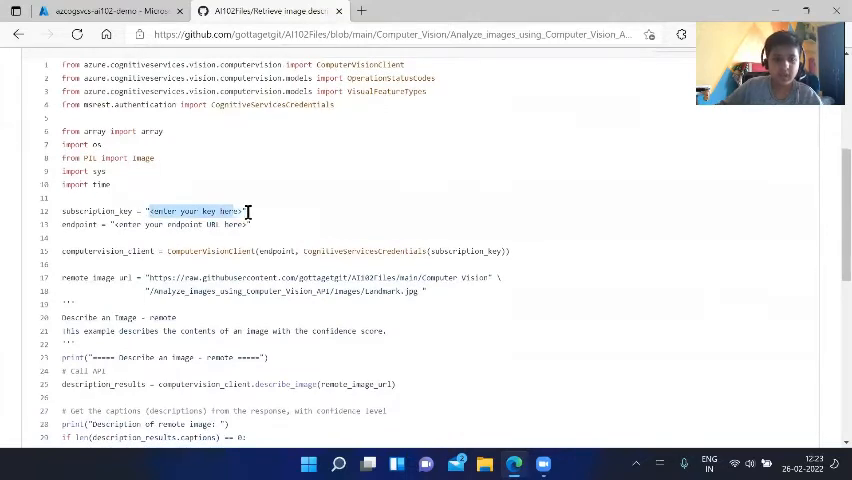
{"action": "left_click", "coordinate": [110, 12]}
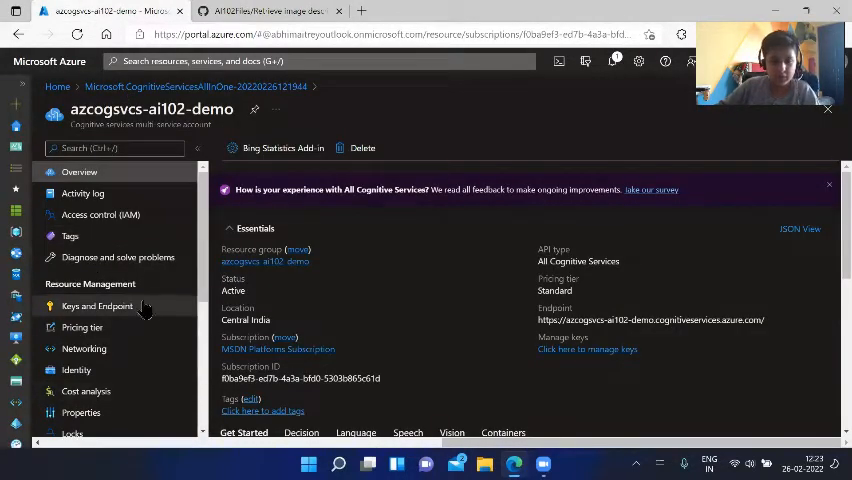
Step: View the resource's Keys and Endpoint page and compare with the script's placeholders
{"action": "left_click", "coordinate": [96, 306]}
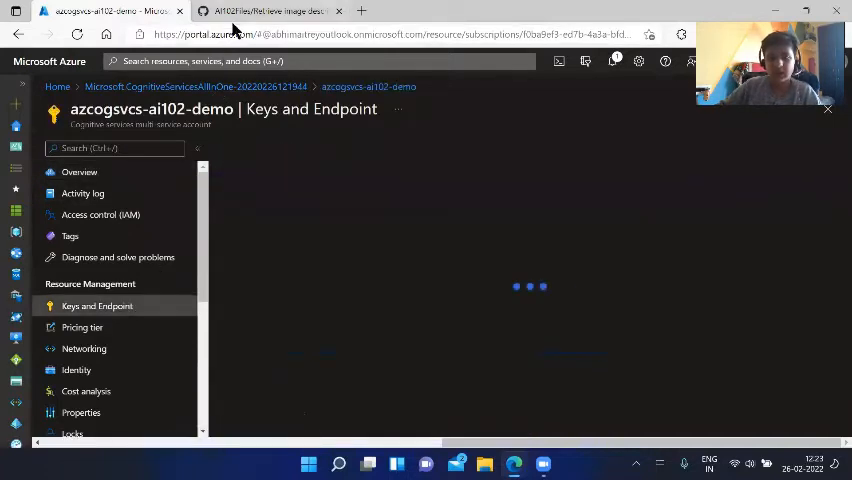
{"action": "left_click", "coordinate": [270, 12]}
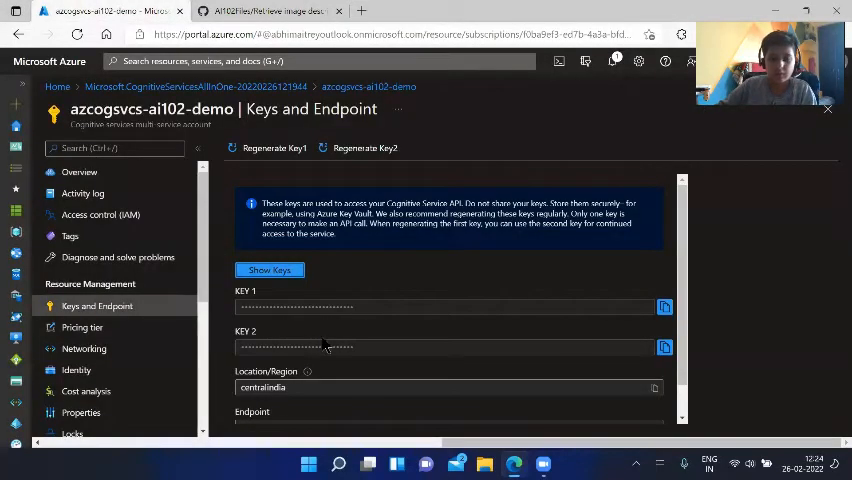
{"action": "left_click", "coordinate": [270, 12]}
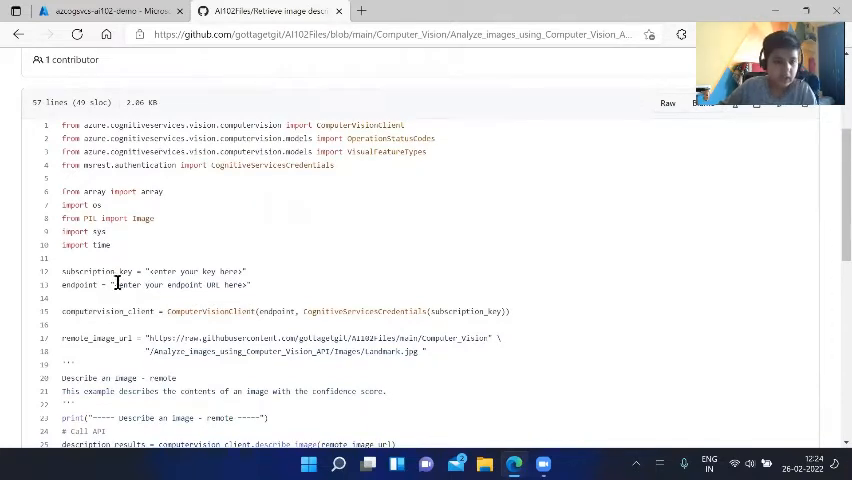
Step: Check KEY 1, region and endpoint again, then go back to the image description script
{"action": "left_click", "coordinate": [110, 12]}
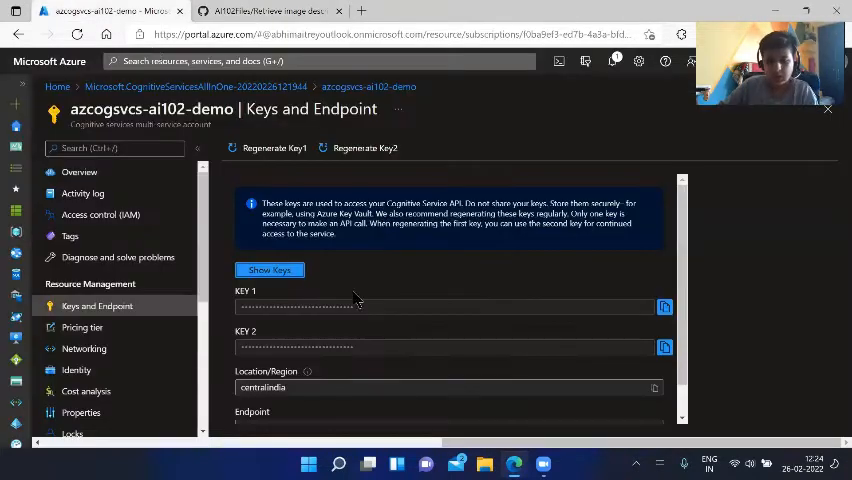
{"action": "scroll", "scroll_direction": "down", "scroll_amount": 3}
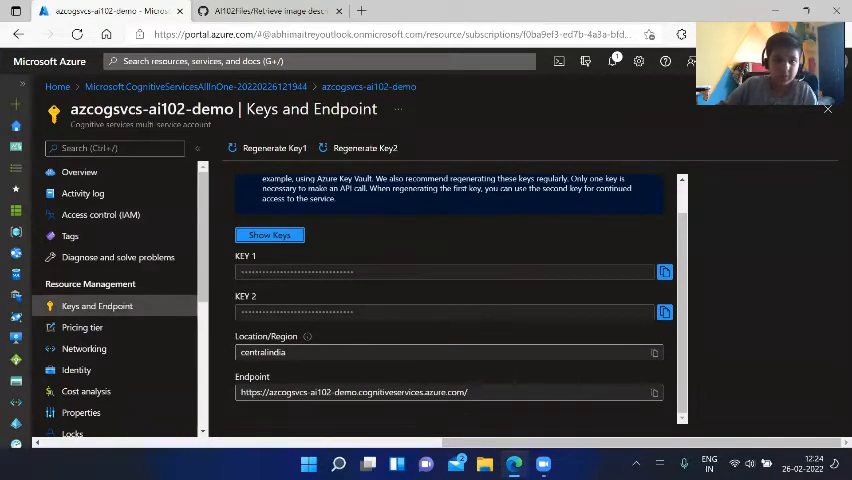
{"action": "left_click", "coordinate": [270, 12]}
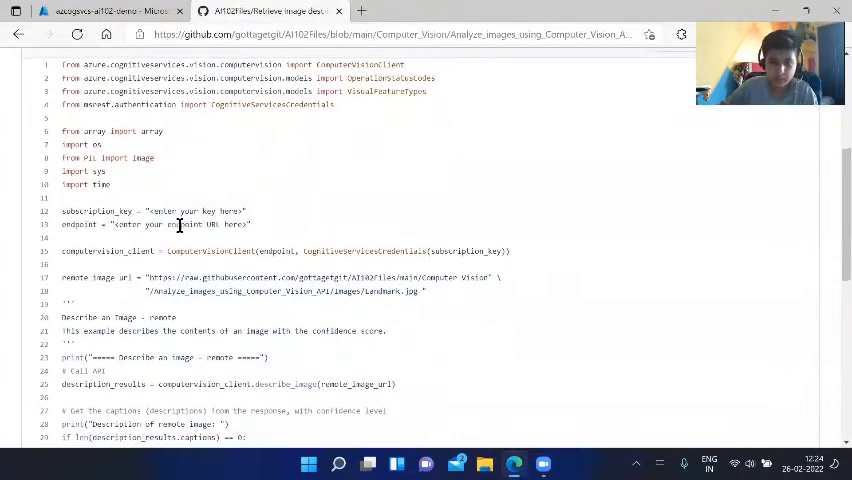
Step: Read the remote image description section of Retrieve image descriptions.py, highlighting the caption loop
{"action": "scroll", "scroll_direction": "down", "scroll_amount": 3}
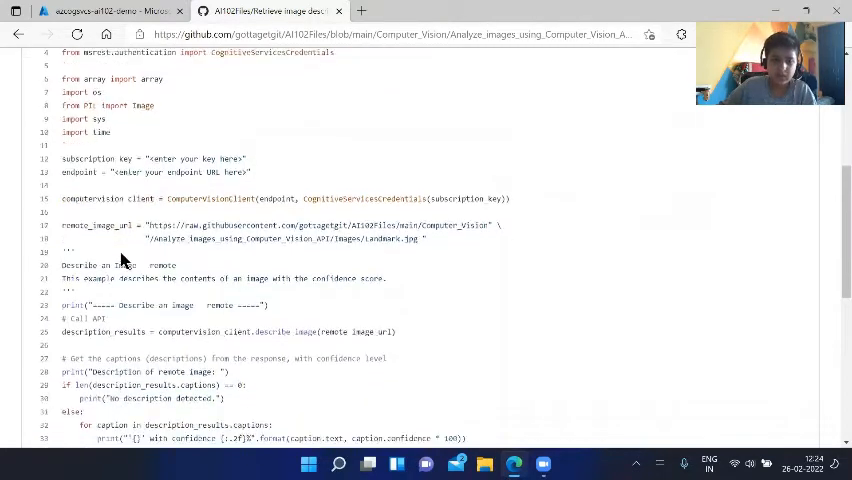
{"action": "scroll", "scroll_direction": "down", "scroll_amount": 3}
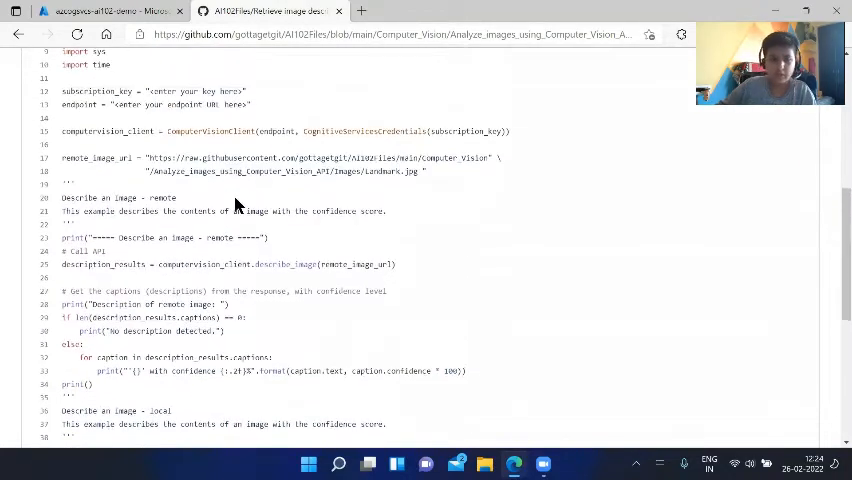
{"action": "scroll", "scroll_direction": "down", "scroll_amount": 3}
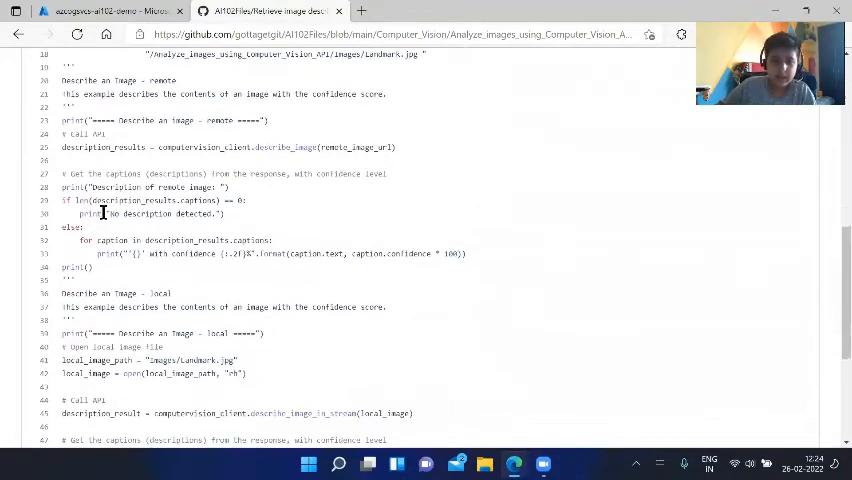
{"action": "scroll", "scroll_direction": "up", "scroll_amount": 3}
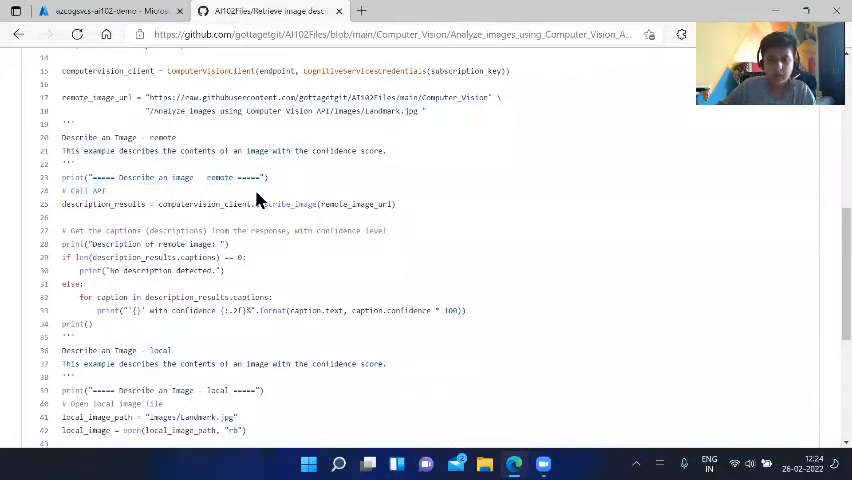
{"action": "double_click", "coordinate": [284, 204]}
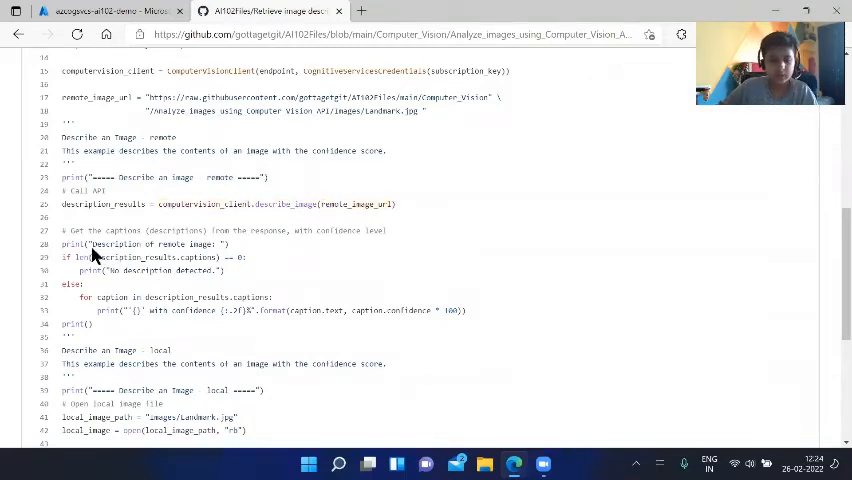
{"action": "double_click", "coordinate": [150, 244]}
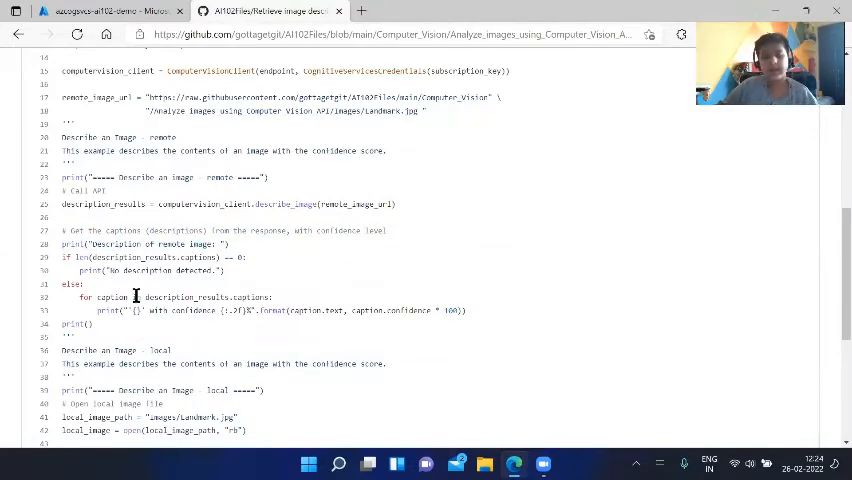
{"action": "double_click", "coordinate": [136, 256]}
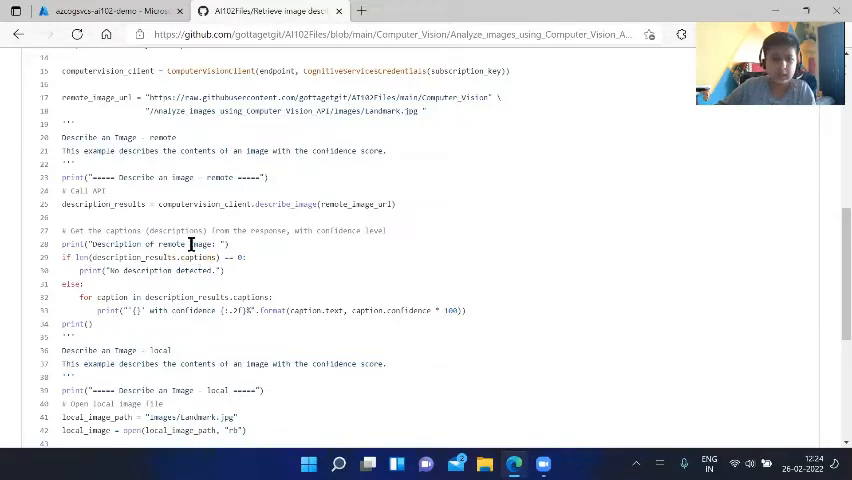
{"action": "mouse_move", "coordinate": [252, 264]}
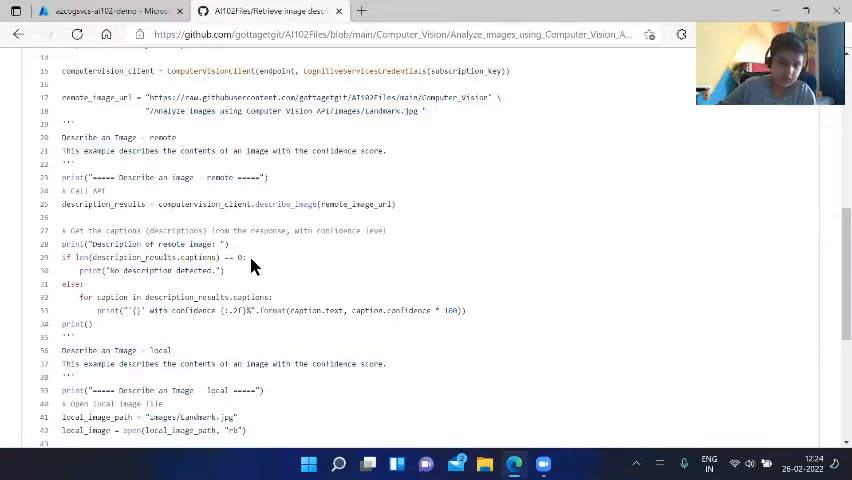
{"action": "mouse_move", "coordinate": [232, 278]}
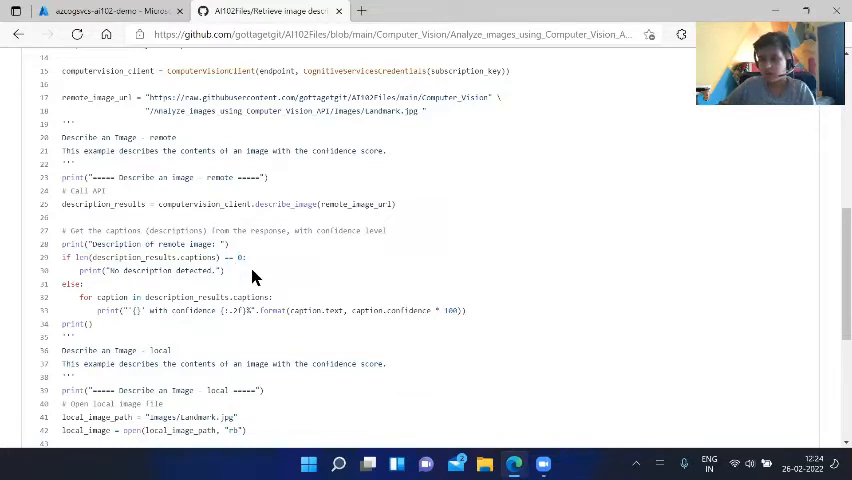
{"action": "mouse_move", "coordinate": [136, 288]}
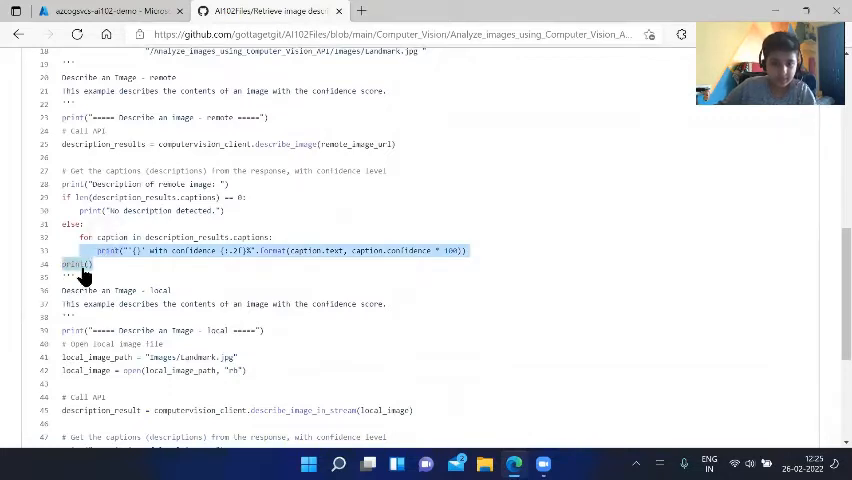
Step: Clear the highlights and read through the local image description section of the script
{"action": "left_click", "coordinate": [84, 264]}
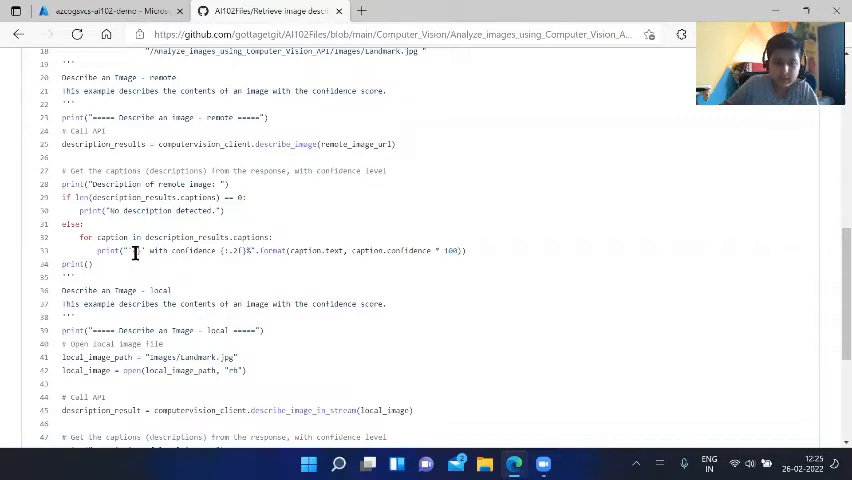
{"action": "mouse_move", "coordinate": [212, 264]}
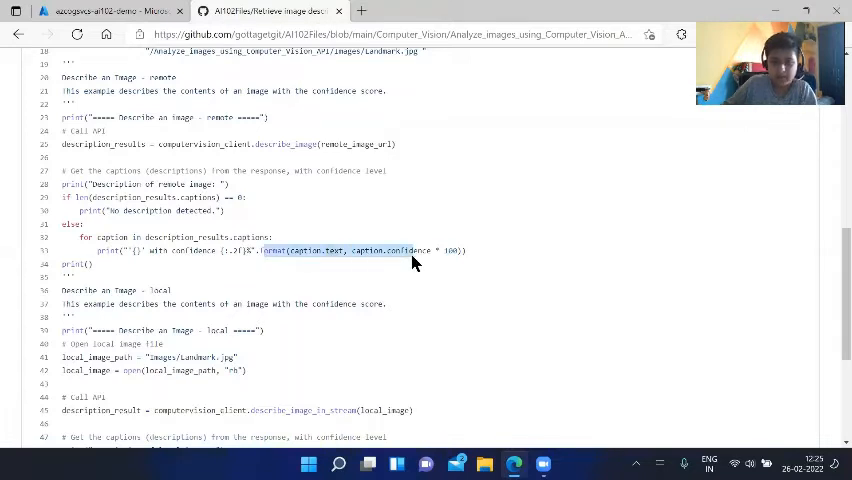
{"action": "left_click", "coordinate": [130, 250]}
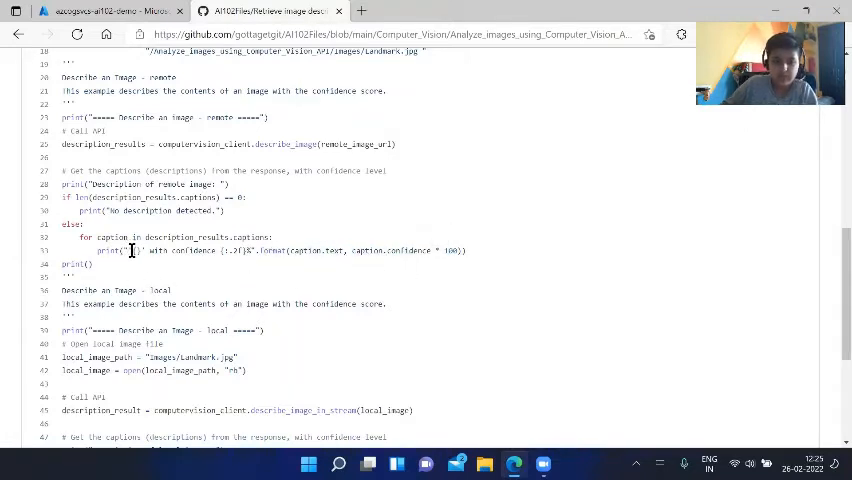
{"action": "mouse_move", "coordinate": [262, 250]}
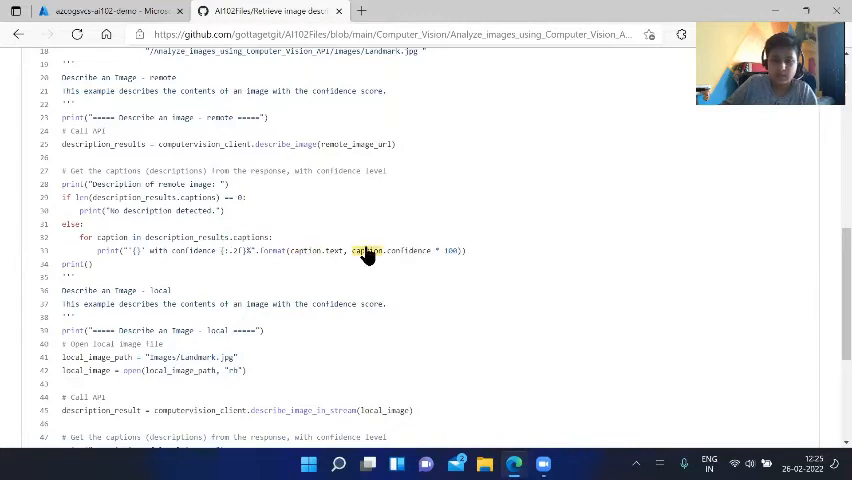
{"action": "mouse_move", "coordinate": [392, 284]}
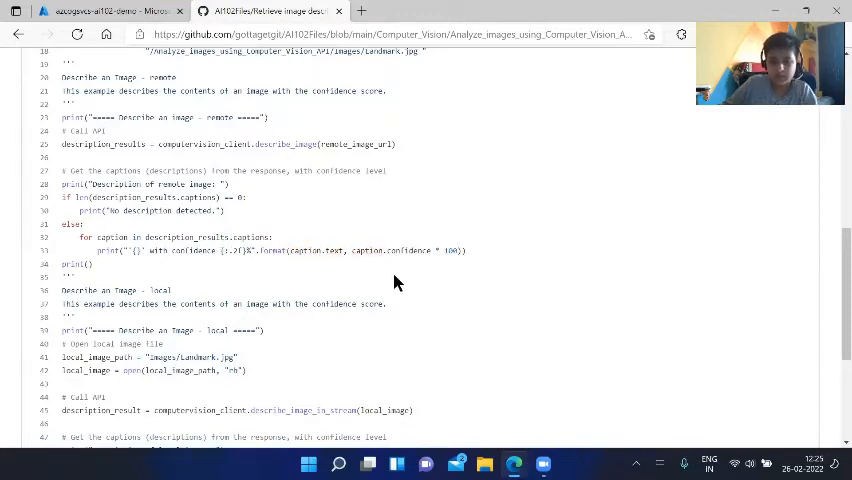
{"action": "mouse_move", "coordinate": [436, 250]}
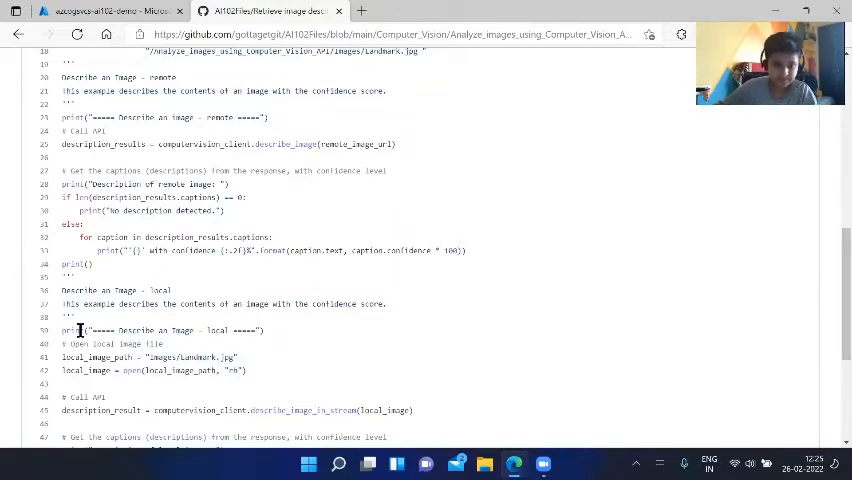
{"action": "scroll", "scroll_direction": "down", "scroll_amount": 3}
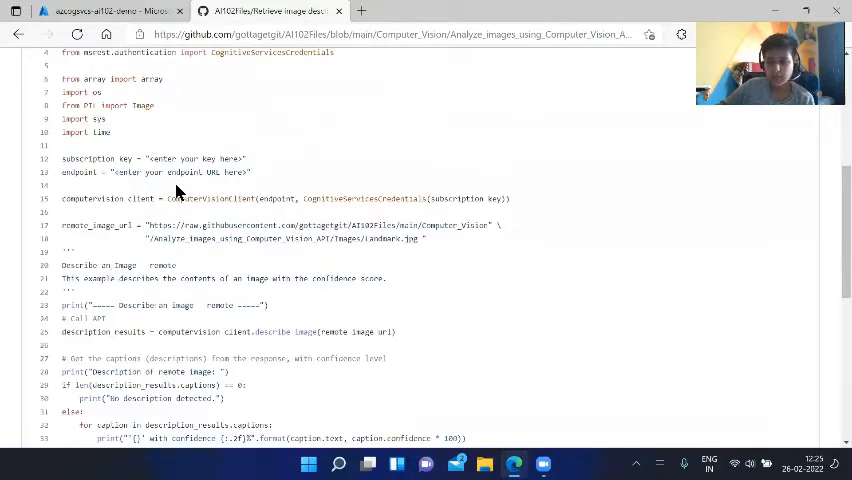
{"action": "scroll", "scroll_direction": "down", "scroll_amount": 3}
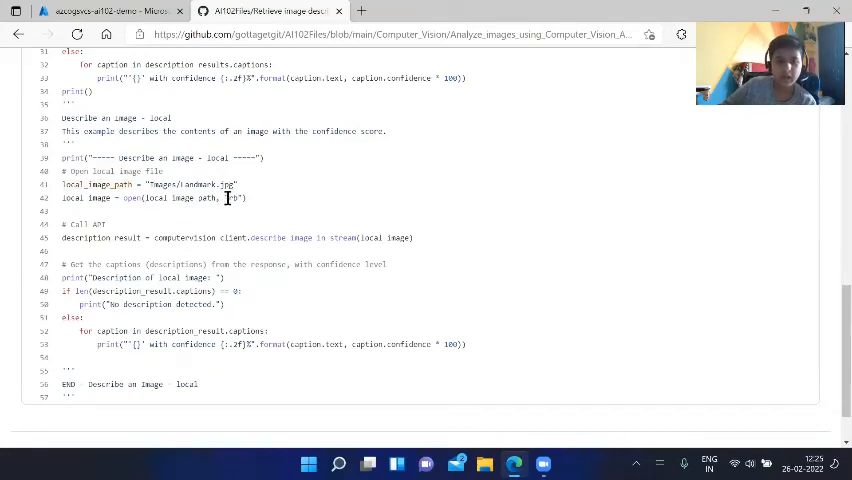
{"action": "scroll", "scroll_direction": "down", "scroll_amount": 3}
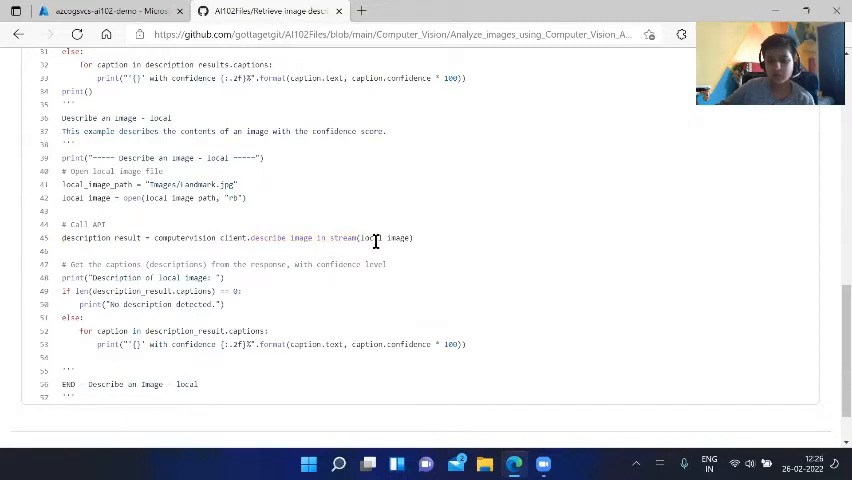
{"action": "double_click", "coordinate": [284, 238]}
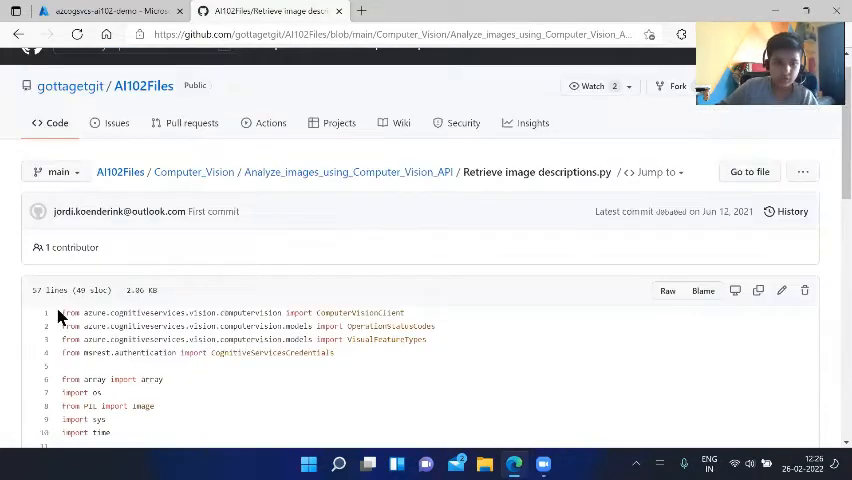
Step: Copy the selected code of Retrieve image descriptions.py to the clipboard
{"action": "scroll", "scroll_direction": "down", "scroll_amount": 3}
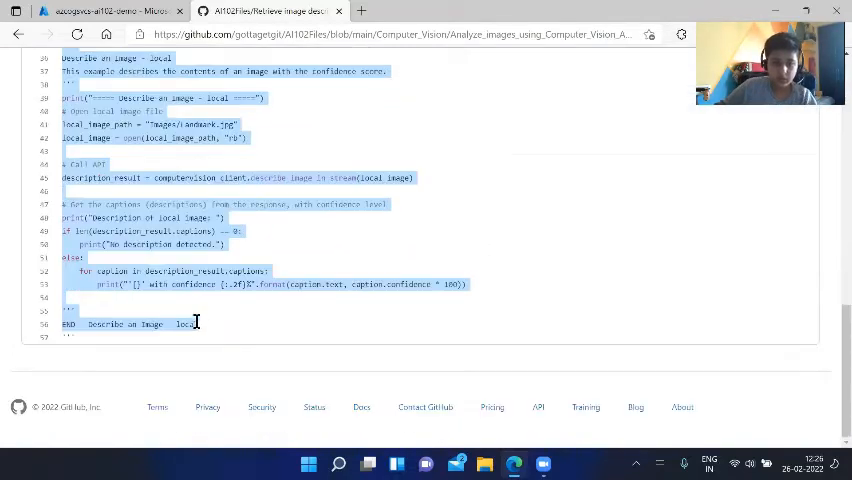
{"action": "right_click", "coordinate": [180, 200]}
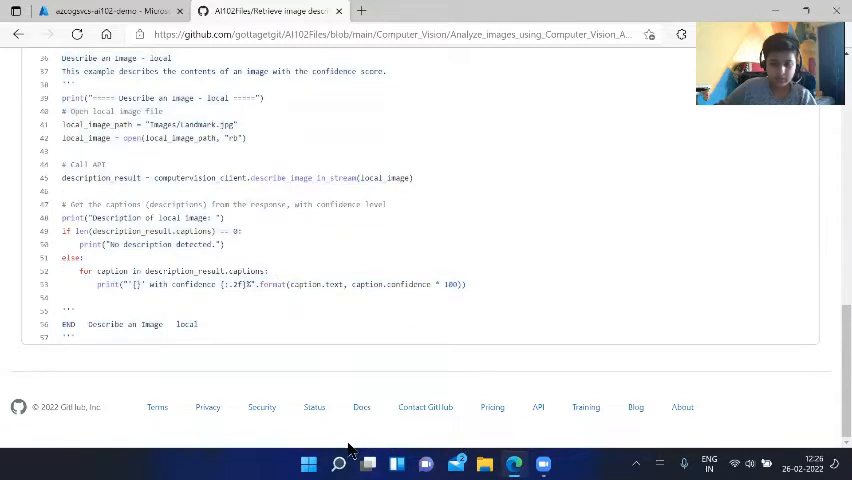
{"action": "left_click", "coordinate": [340, 464]}
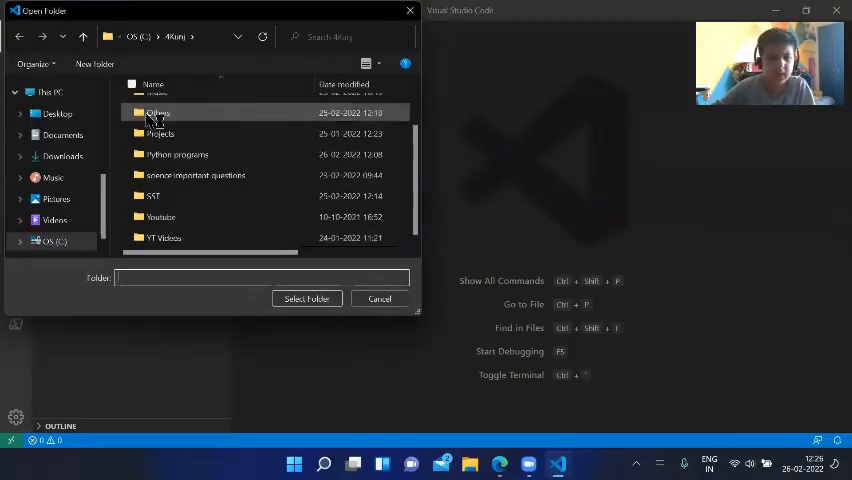
Step: Start opening a workspace folder, pick Images under Python programs and dismiss the path error
{"action": "left_click", "coordinate": [176, 154]}
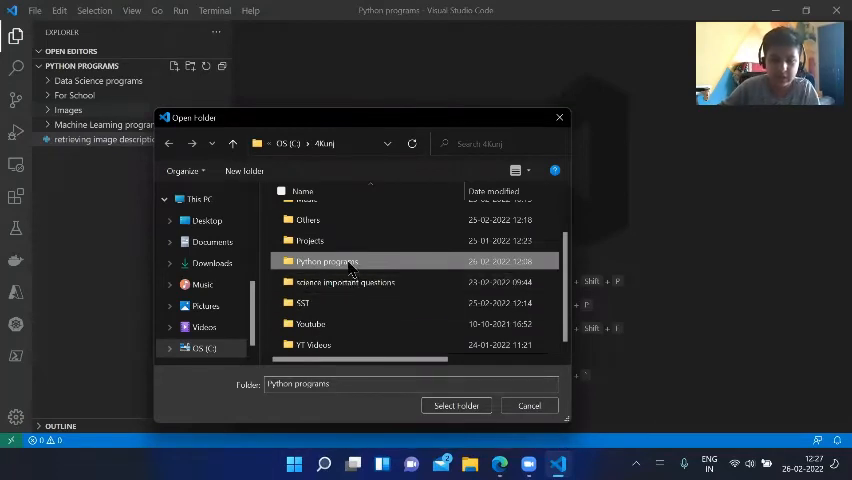
{"action": "double_click", "coordinate": [326, 260]}
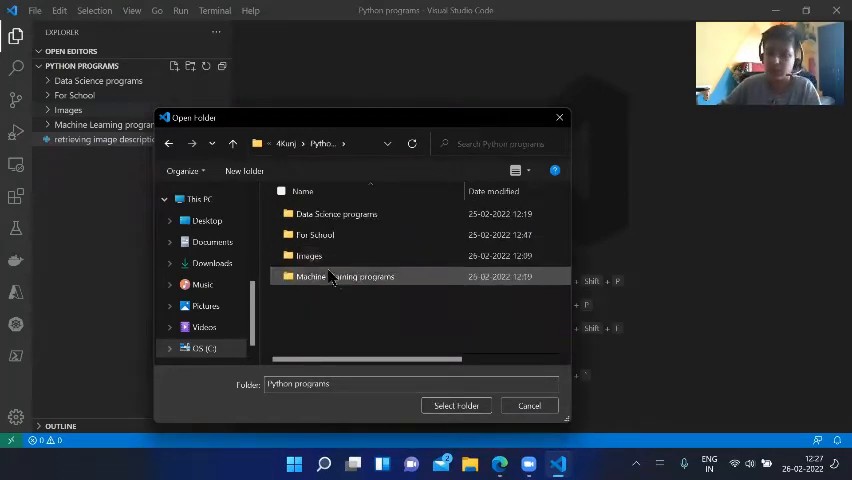
{"action": "left_click", "coordinate": [308, 256]}
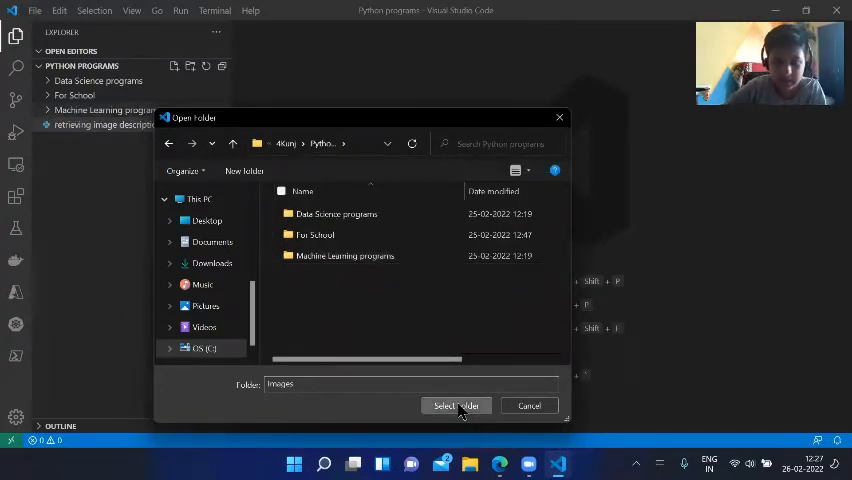
{"action": "left_click", "coordinate": [456, 404]}
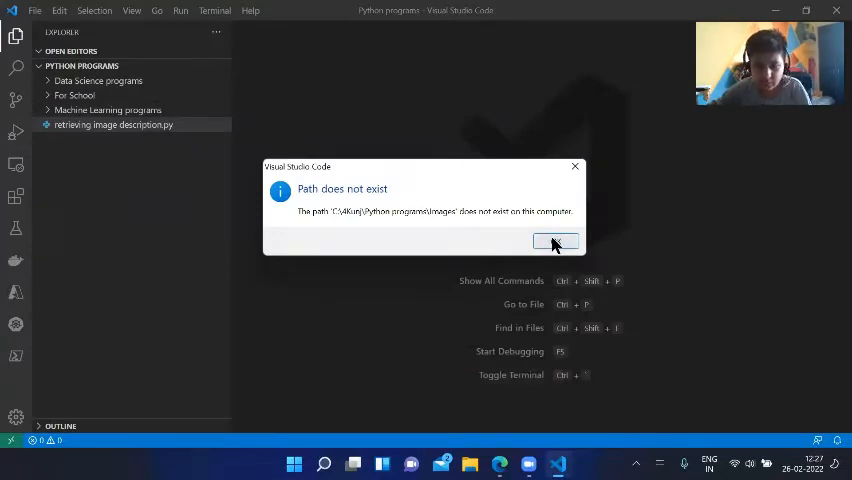
{"action": "left_click", "coordinate": [36, 12]}
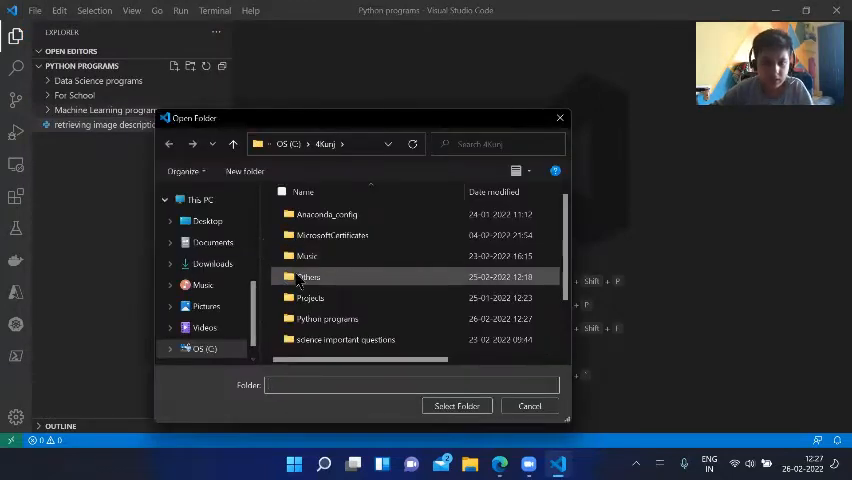
Step: Open the Python programs folder itself as the workspace
{"action": "double_click", "coordinate": [326, 318]}
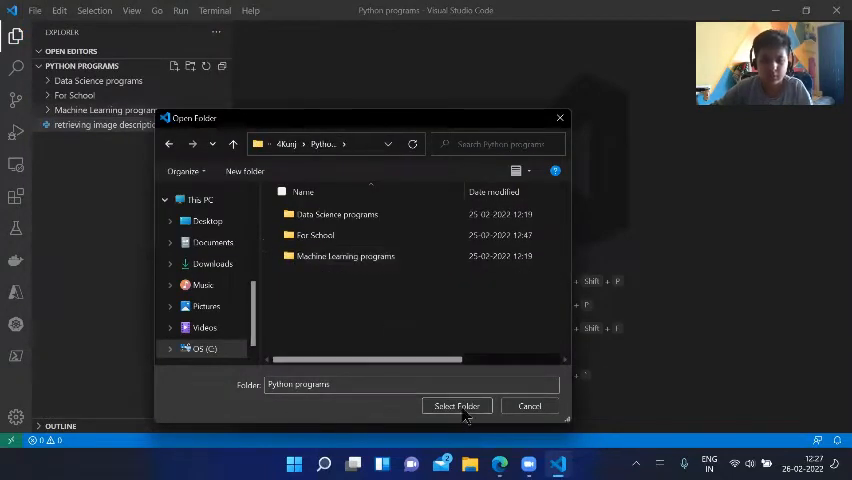
{"action": "left_click", "coordinate": [456, 404]}
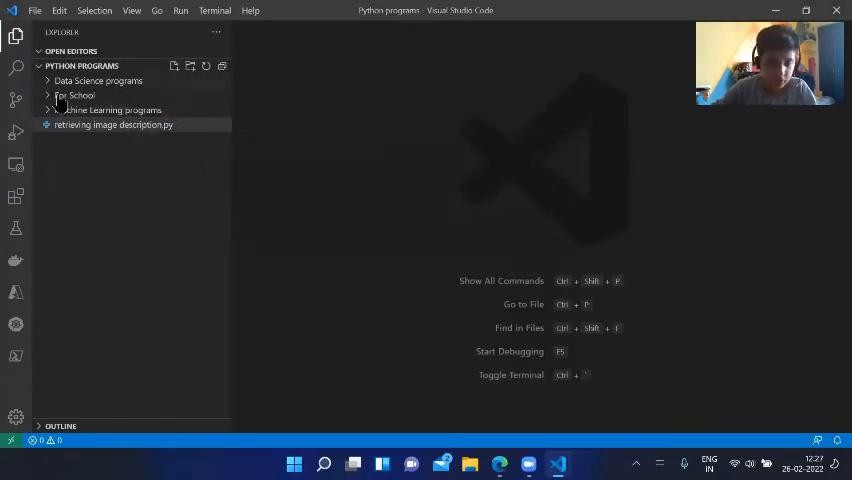
Step: Delete the empty script file and abandon a first draft name for a new .py file
{"action": "left_click", "coordinate": [112, 124]}
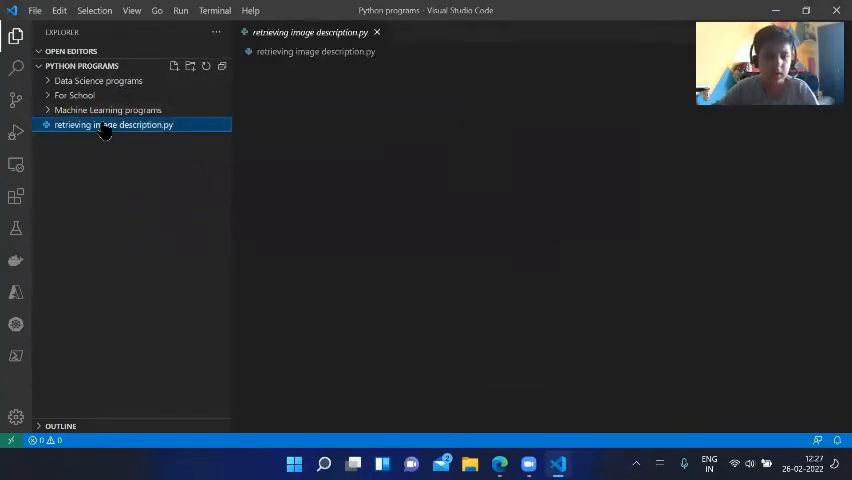
{"action": "right_click", "coordinate": [112, 140]}
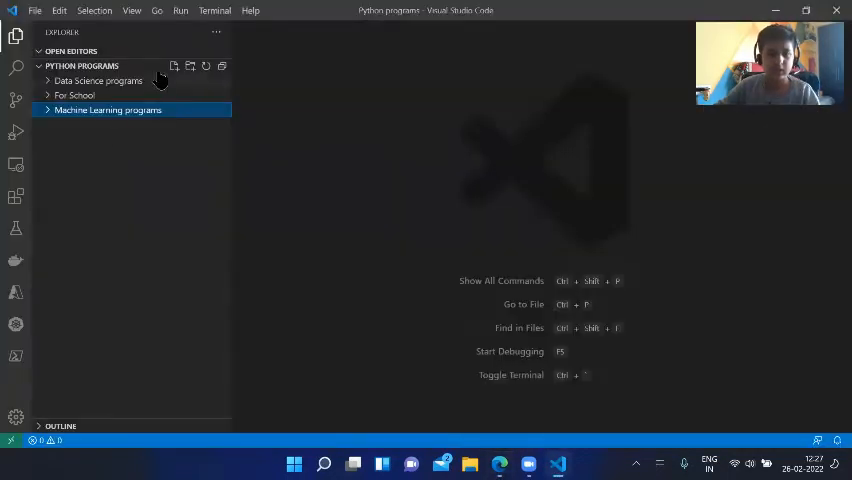
{"action": "left_click", "coordinate": [174, 66]}
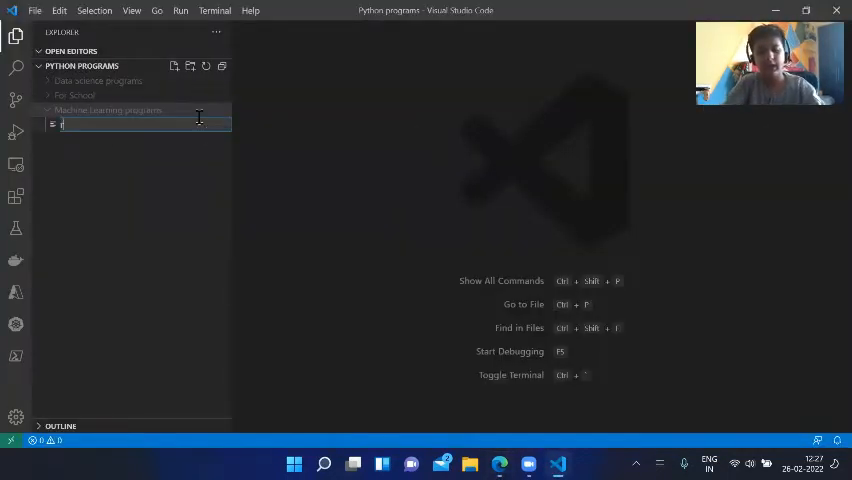
{"action": "type", "text": "mage analysis -getting"}
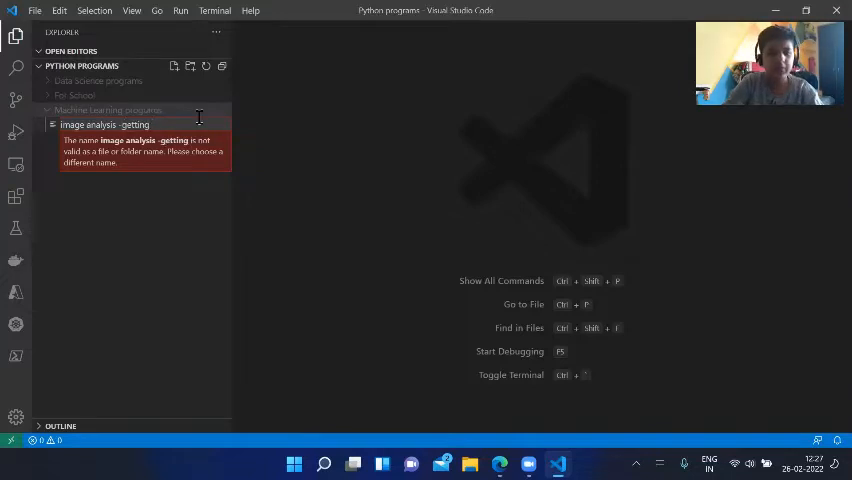
{"action": "key", "text": "Backspace"}
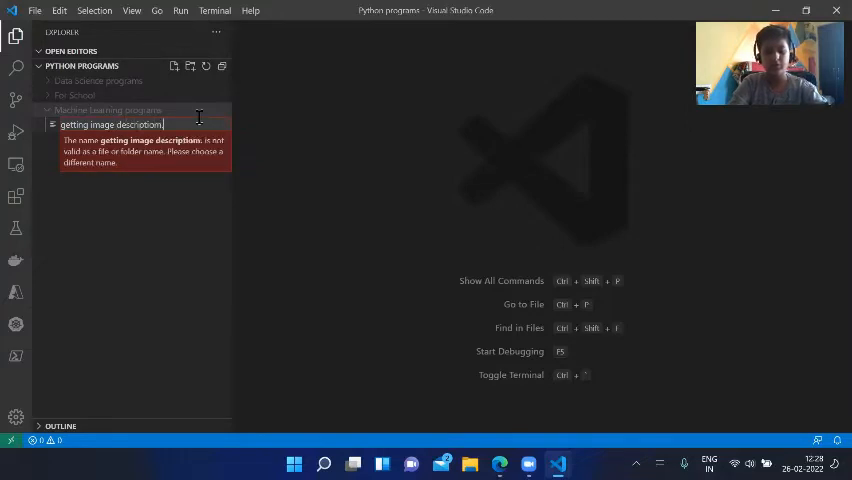
{"action": "type", "text": ".py"}
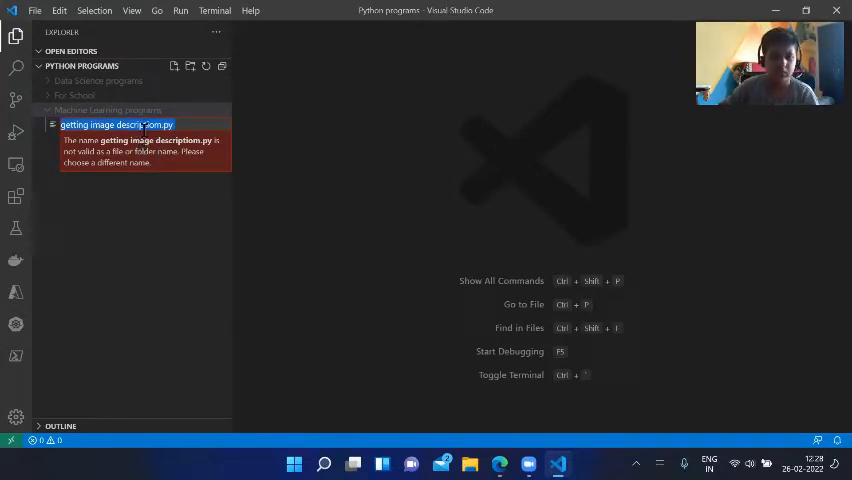
{"action": "key", "text": "Escape"}
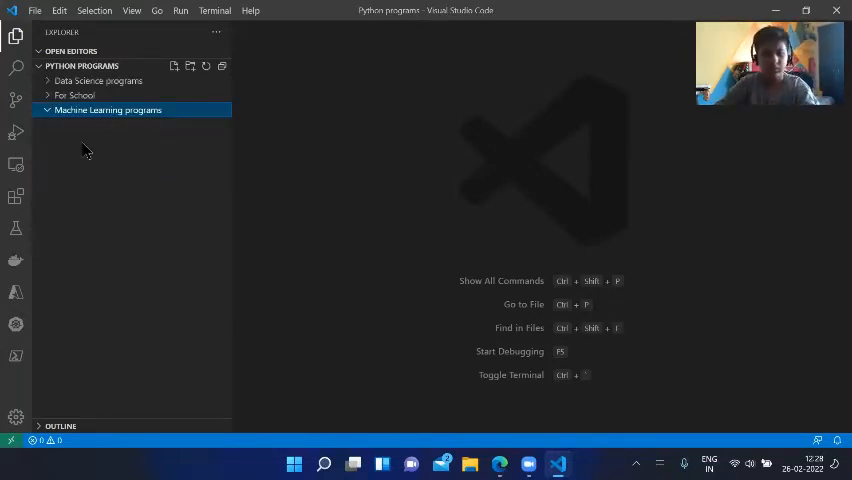
Step: Create a new file named retrieving image description.py in Python programs
{"action": "left_click", "coordinate": [176, 66]}
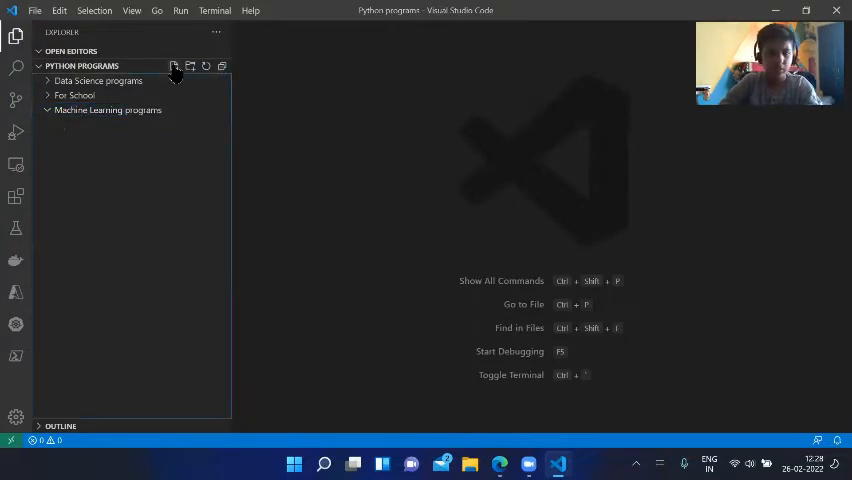
{"action": "left_click", "coordinate": [108, 110]}
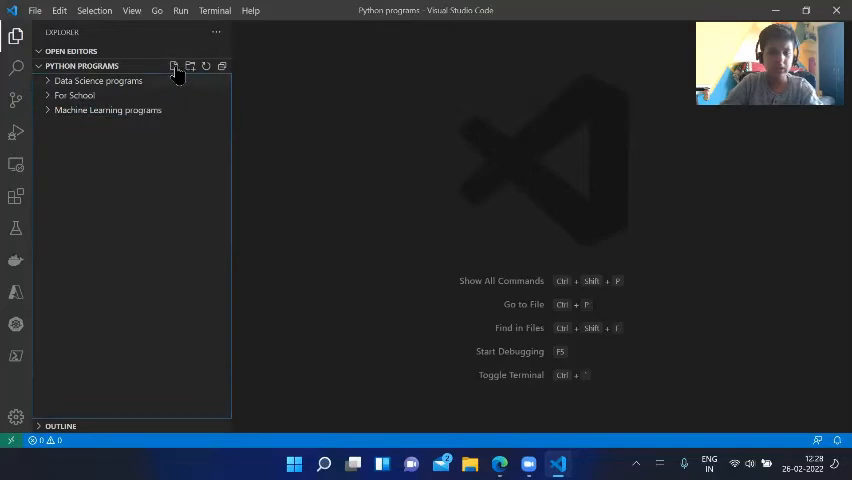
{"action": "left_click", "coordinate": [174, 66]}
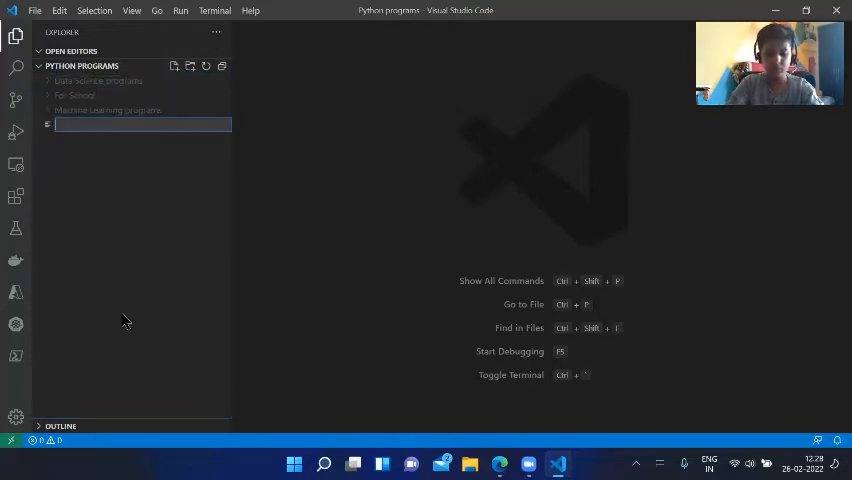
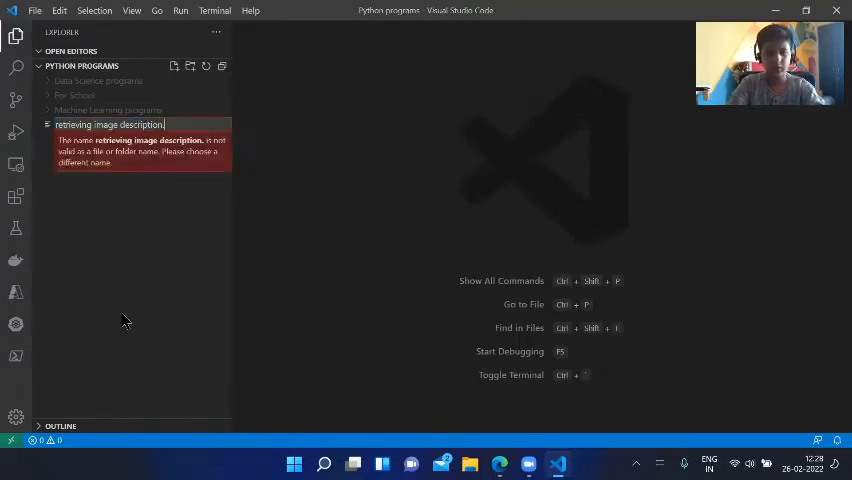
{"action": "key", "text": "Enter"}
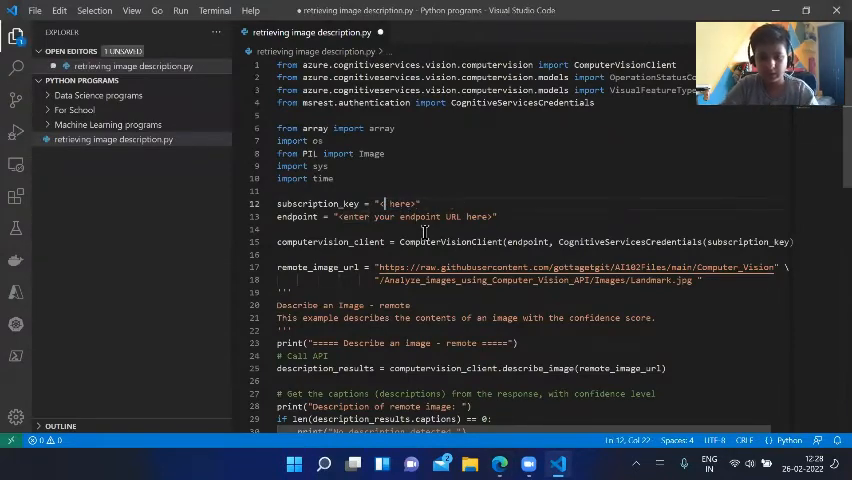
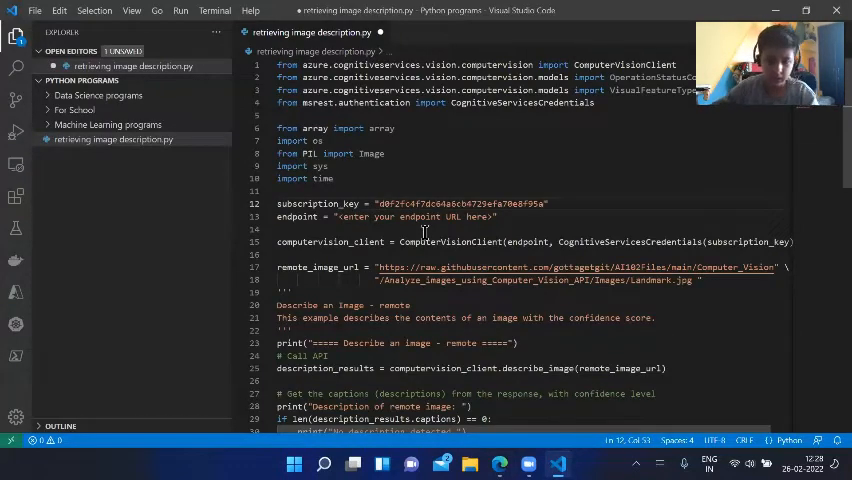
{"action": "left_click", "coordinate": [340, 216]}
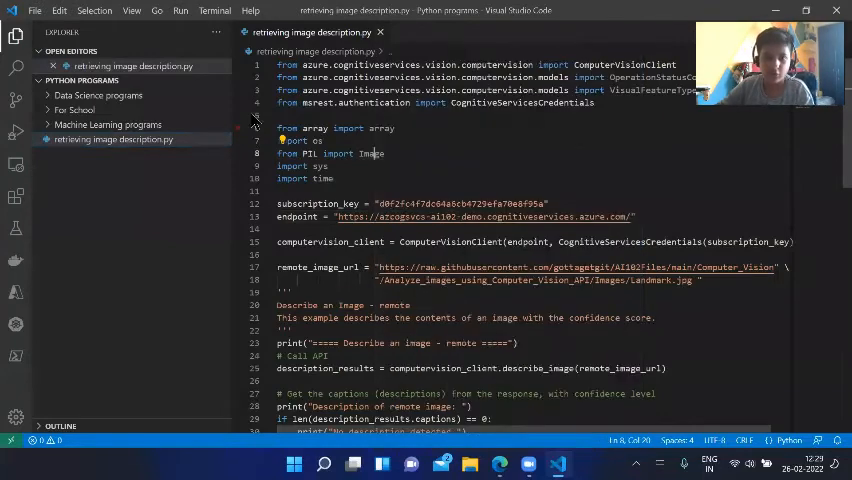
{"action": "left_click", "coordinate": [214, 12]}
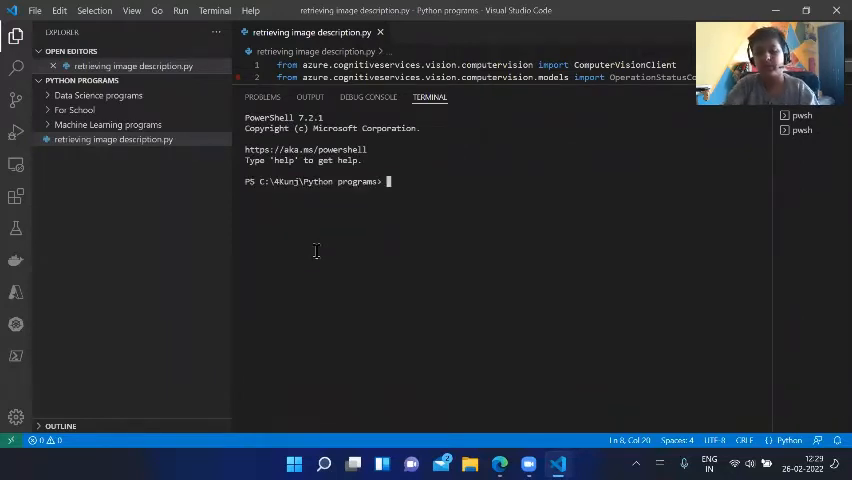
Step: Install azure-cognitiveservices-vision-computervision with pip and run the script in the terminal
{"action": "type", "text": "pip install azure-cognitiveservices-vision-computervision"}
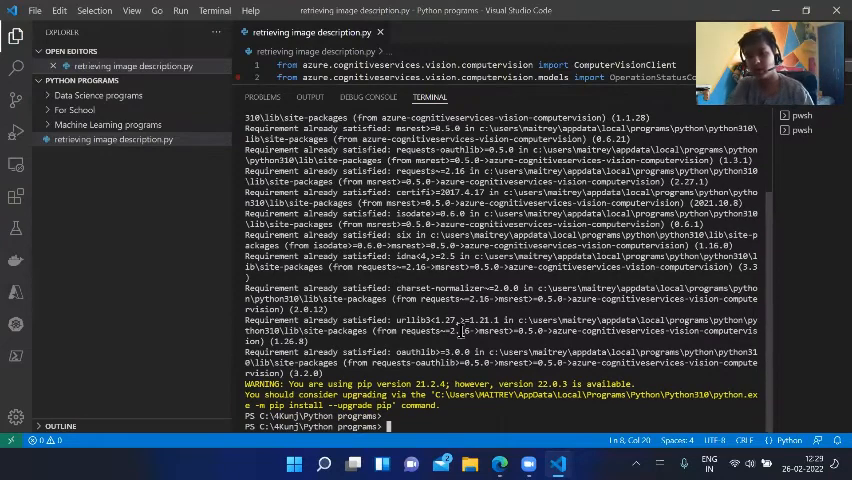
{"action": "type", "text": "pip i"}
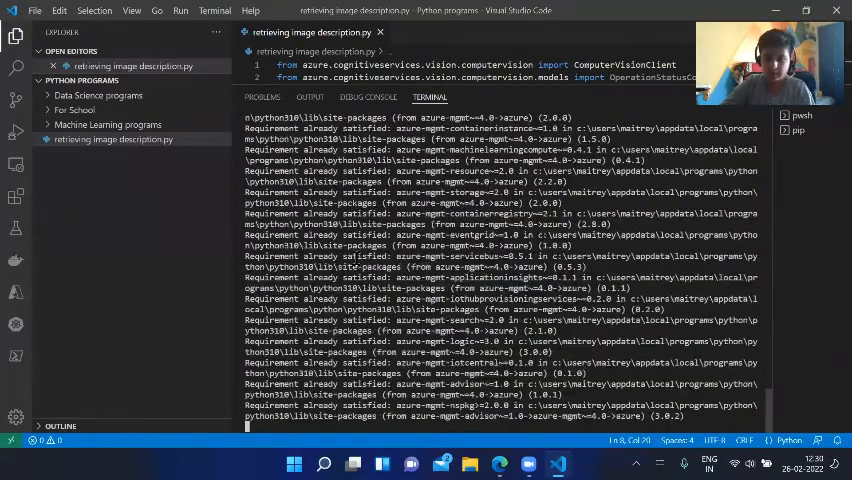
{"action": "scroll", "scroll_direction": "down", "scroll_amount": 3}
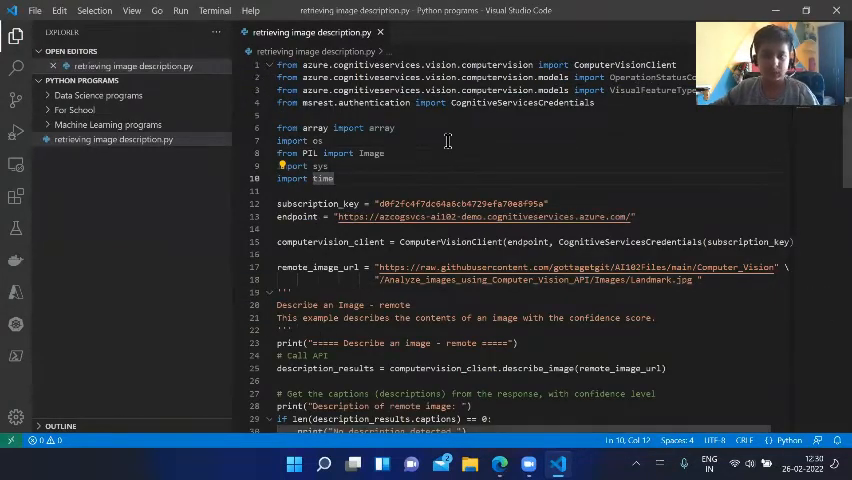
{"action": "right_click", "coordinate": [448, 140]}
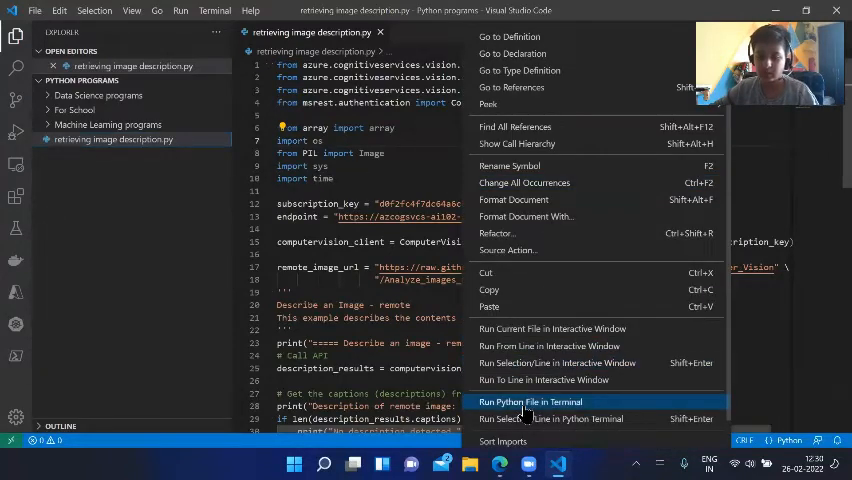
{"action": "left_click", "coordinate": [528, 400]}
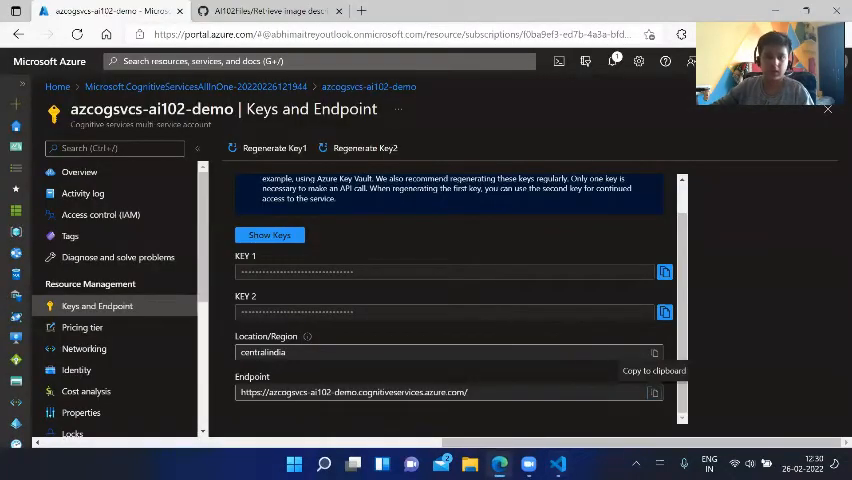
Step: Open Landmark.jpg from the repository's Images folder on GitHub
{"action": "left_click", "coordinate": [270, 12]}
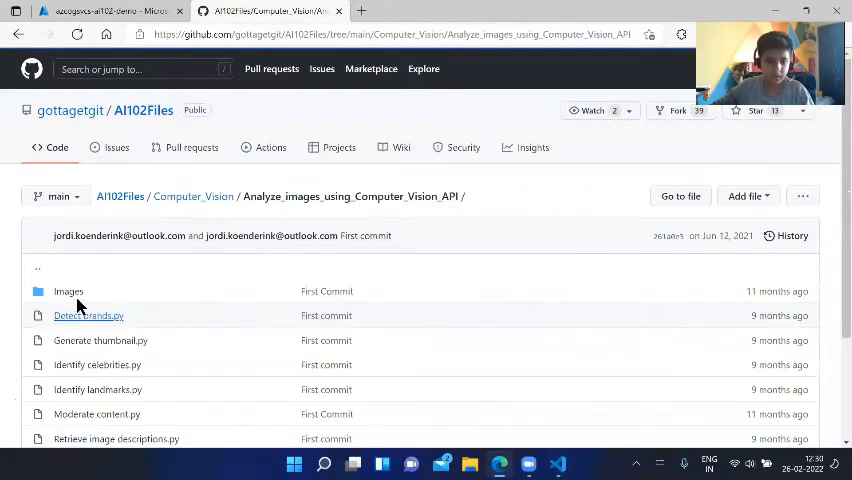
{"action": "left_click", "coordinate": [68, 292]}
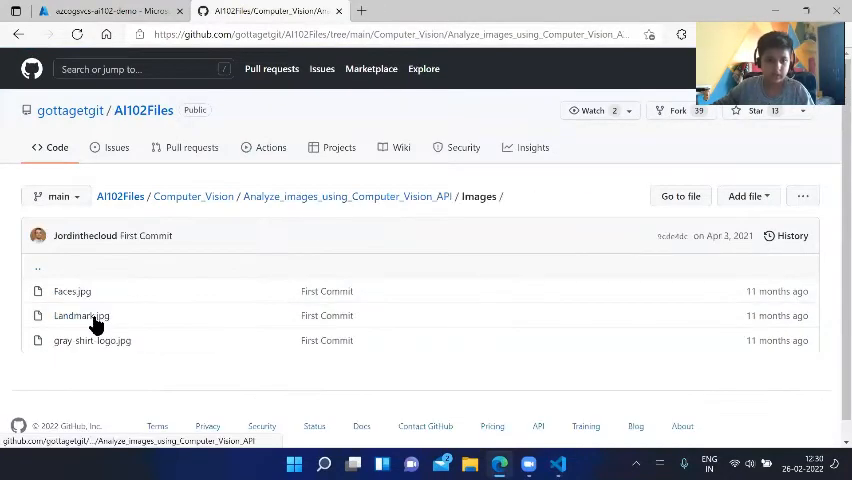
{"action": "left_click", "coordinate": [80, 316]}
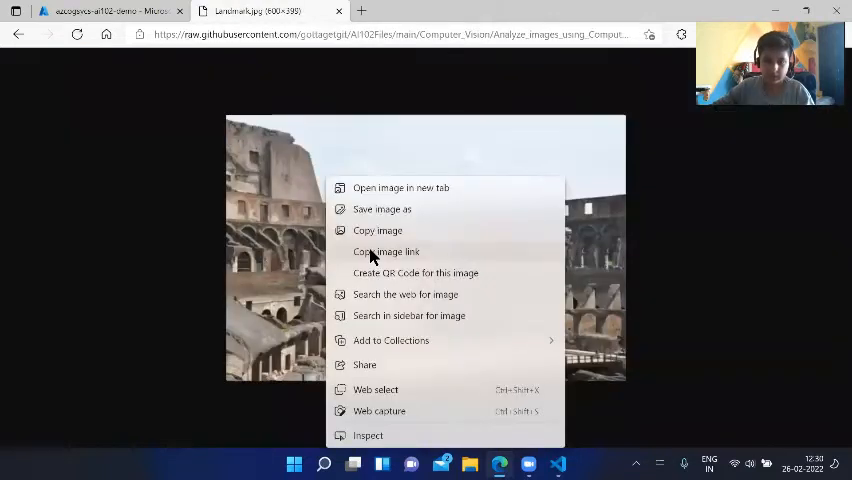
Step: Save the image as Landmark.jpg into a new Images folder under C: Python programs
{"action": "left_click", "coordinate": [382, 208]}
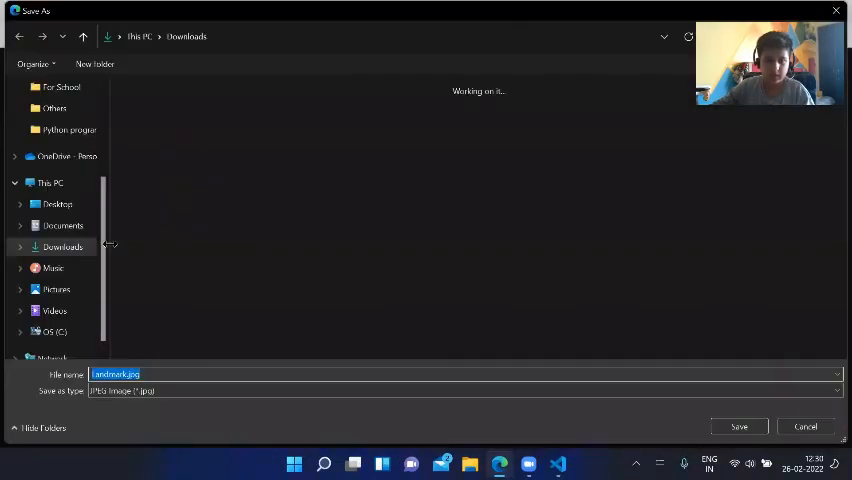
{"action": "left_click", "coordinate": [56, 332]}
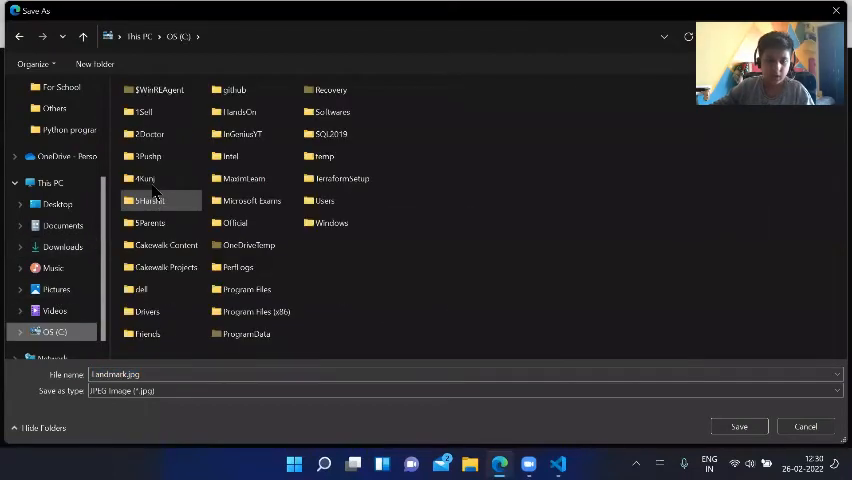
{"action": "double_click", "coordinate": [146, 178]}
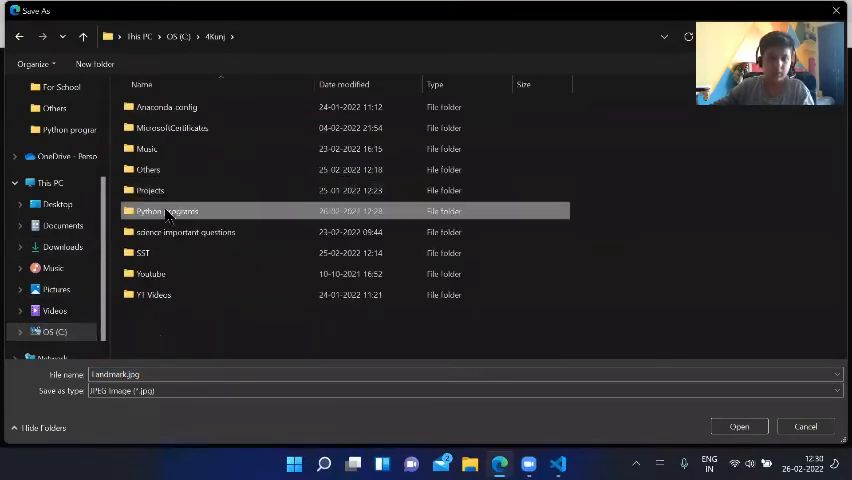
{"action": "double_click", "coordinate": [168, 212]}
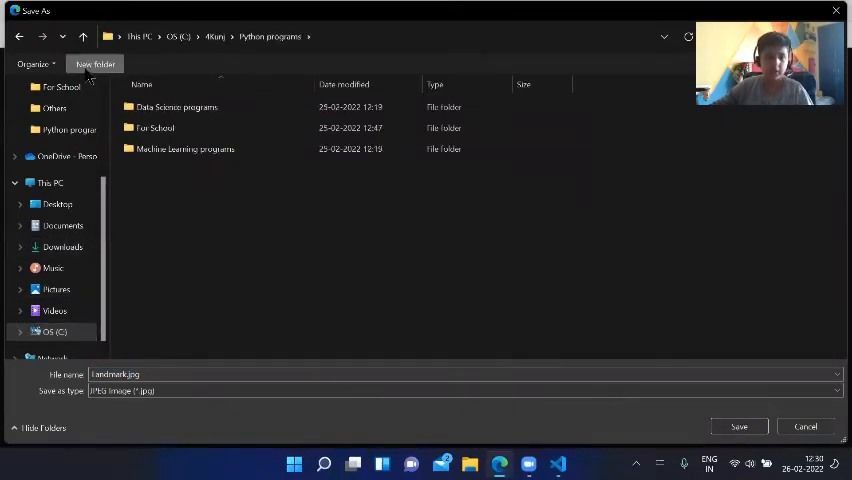
{"action": "left_click", "coordinate": [92, 64]}
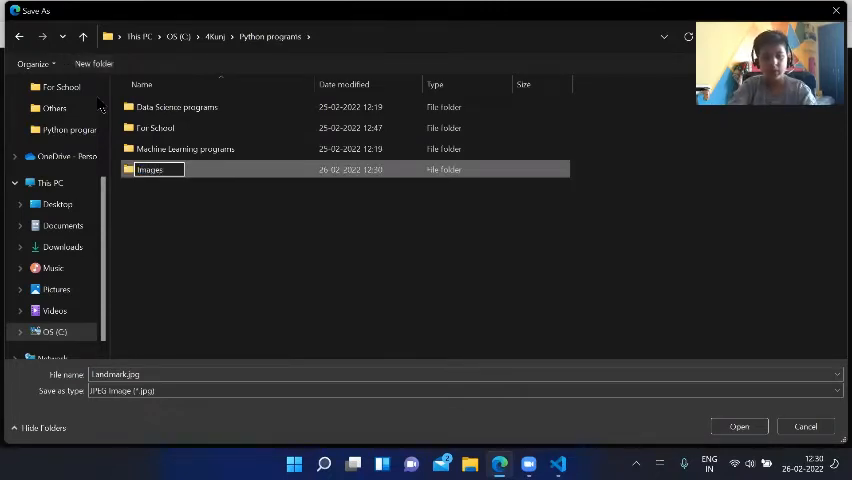
{"action": "double_click", "coordinate": [150, 168]}
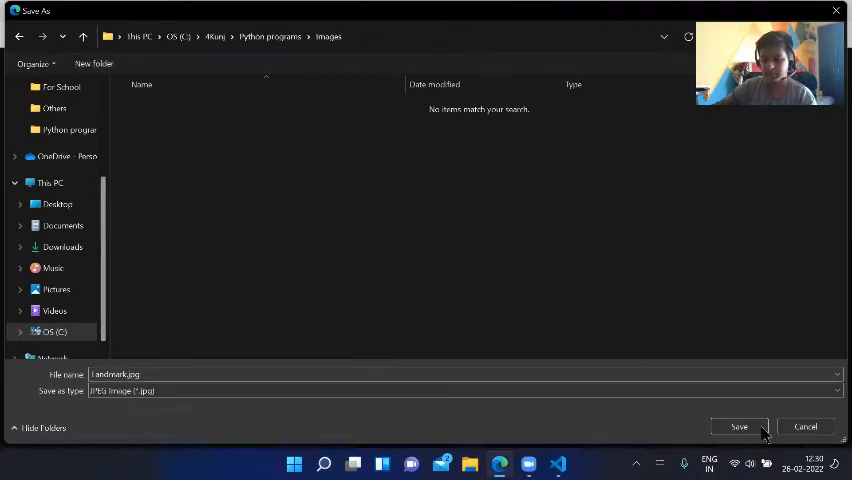
{"action": "left_click", "coordinate": [740, 428]}
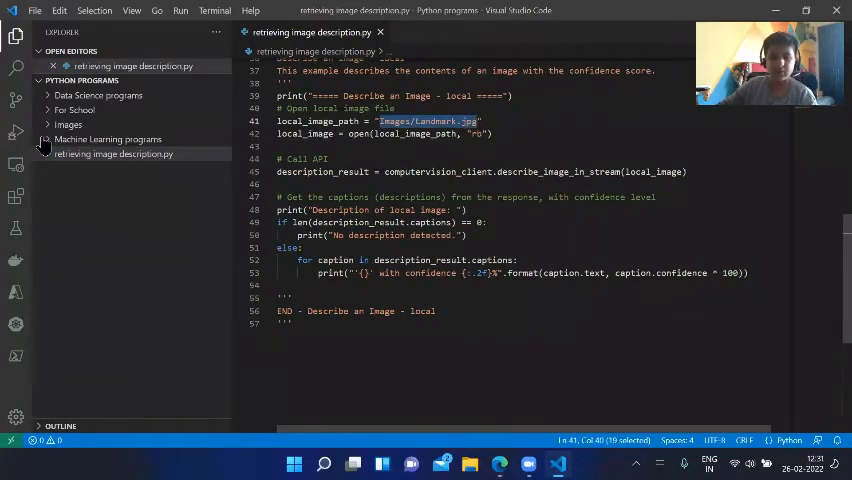
Step: Run the script so remote and local images both report an ancient city with Colosseum at 33.88%
{"action": "left_click", "coordinate": [68, 124]}
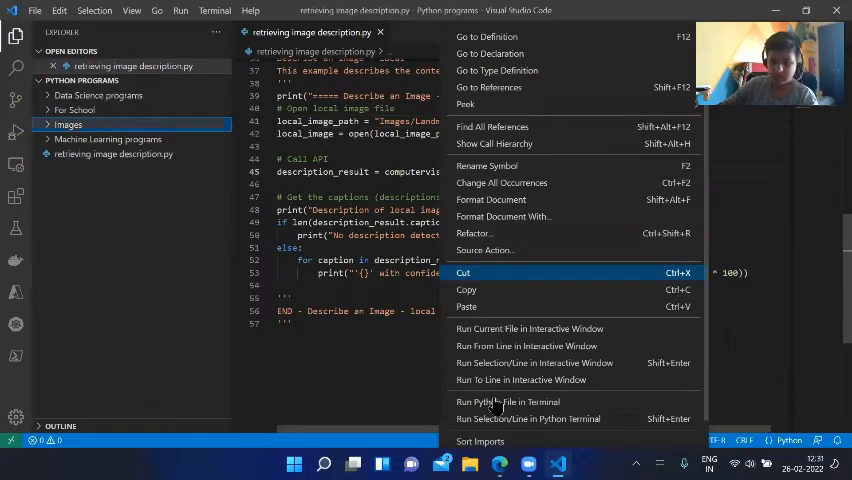
{"action": "left_click", "coordinate": [508, 400]}
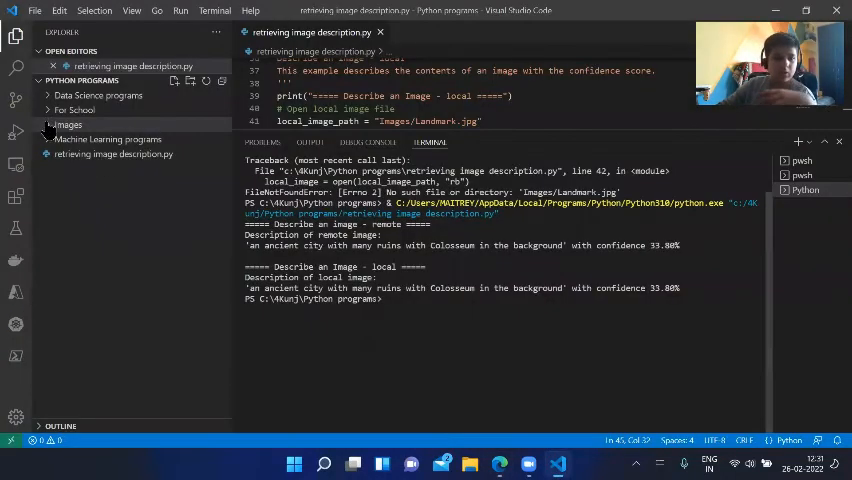
{"action": "left_click", "coordinate": [68, 124]}
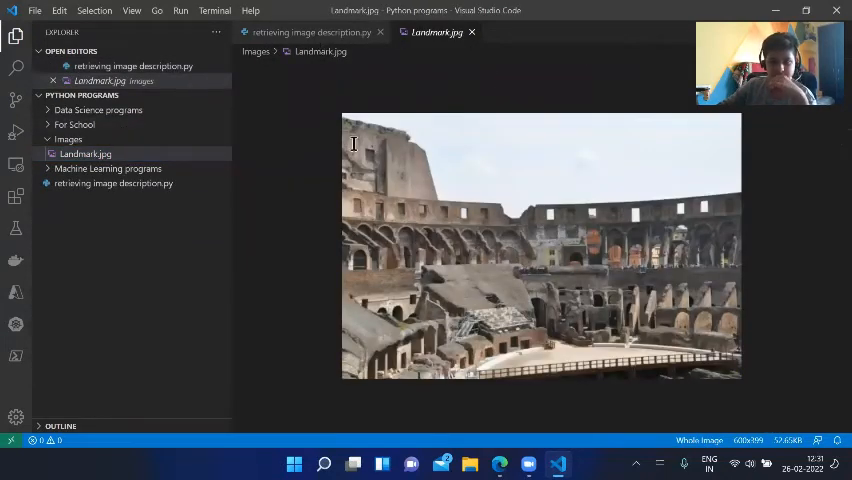
Step: Compare the Landmark.jpg image against the script's Colosseum captions, then review the script's code from its imports
{"action": "left_click", "coordinate": [310, 32]}
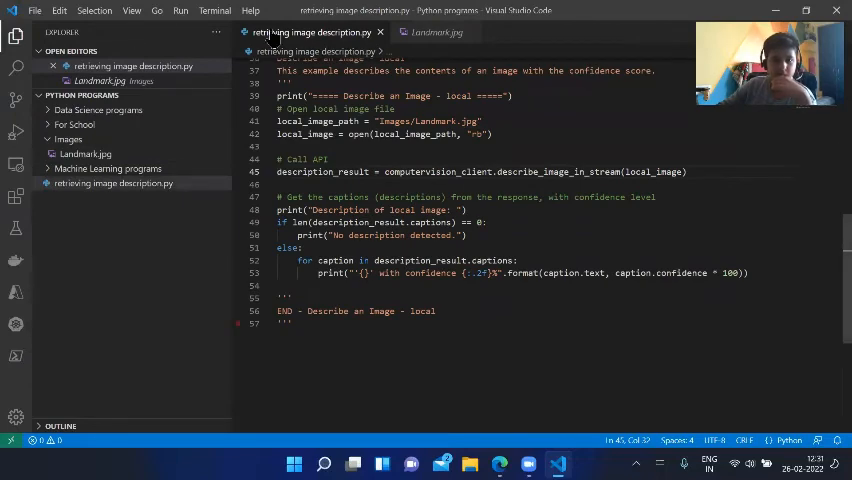
{"action": "left_click", "coordinate": [214, 10]}
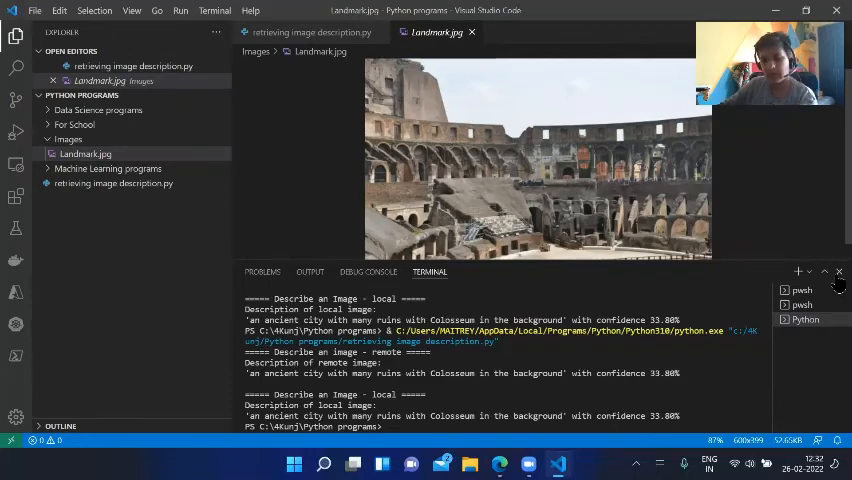
{"action": "left_click", "coordinate": [840, 272]}
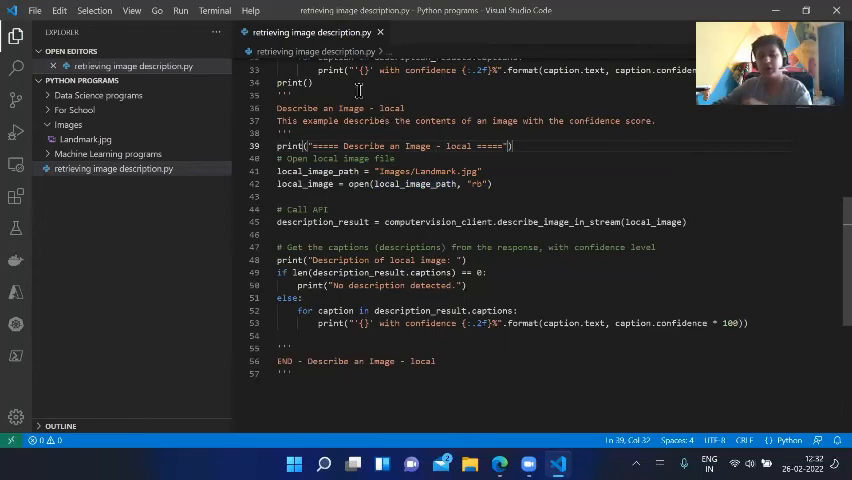
{"action": "left_click", "coordinate": [68, 124]}
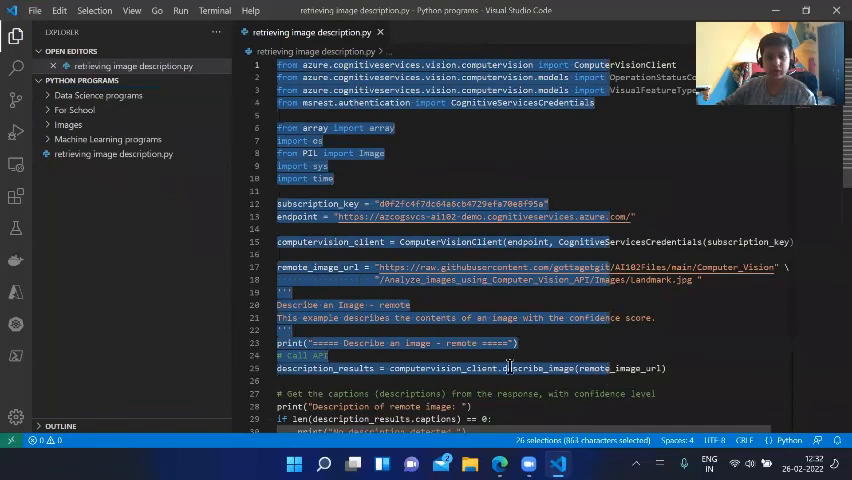
{"action": "left_click", "coordinate": [328, 356]}
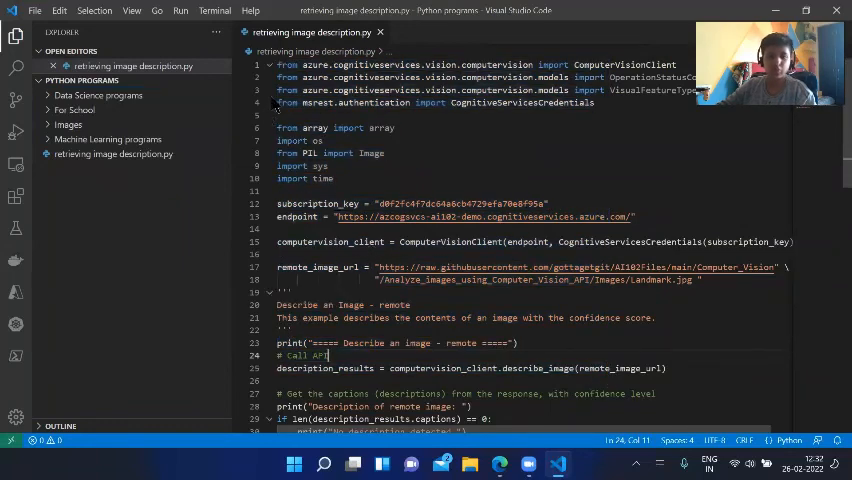